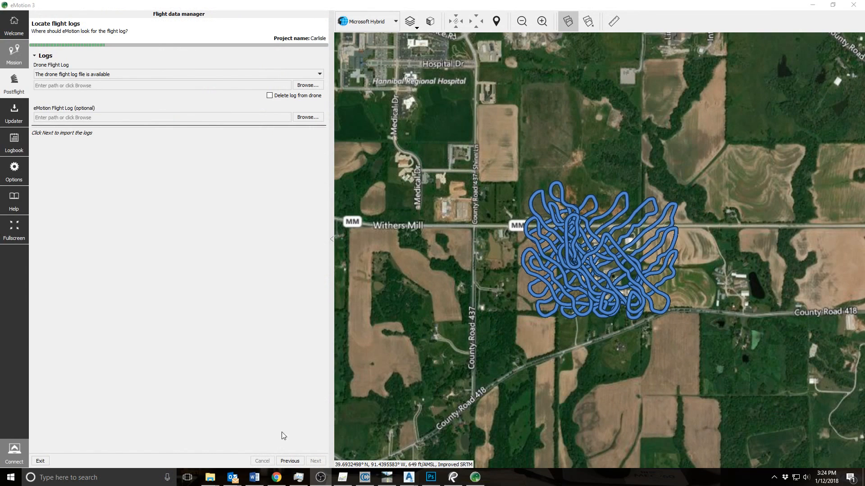
# - Confirm the project name Carlisle on the flight and project folder step, then continue
pyautogui.click(289, 461)
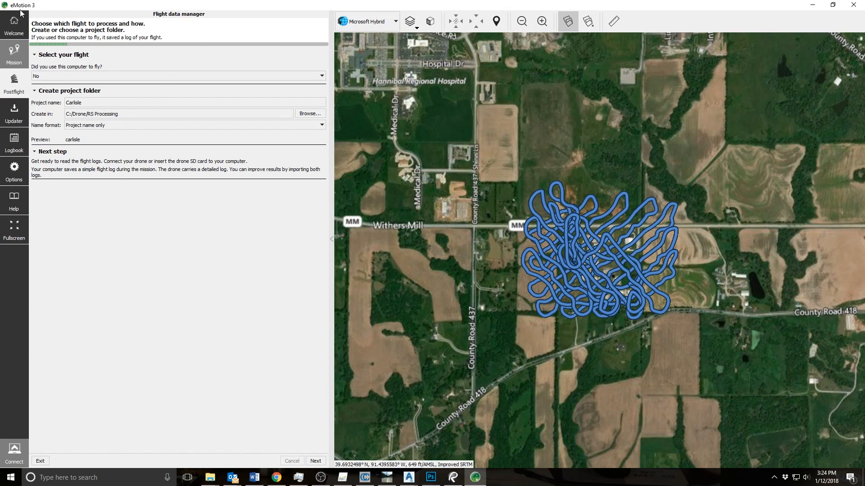
pyautogui.click(93, 102)
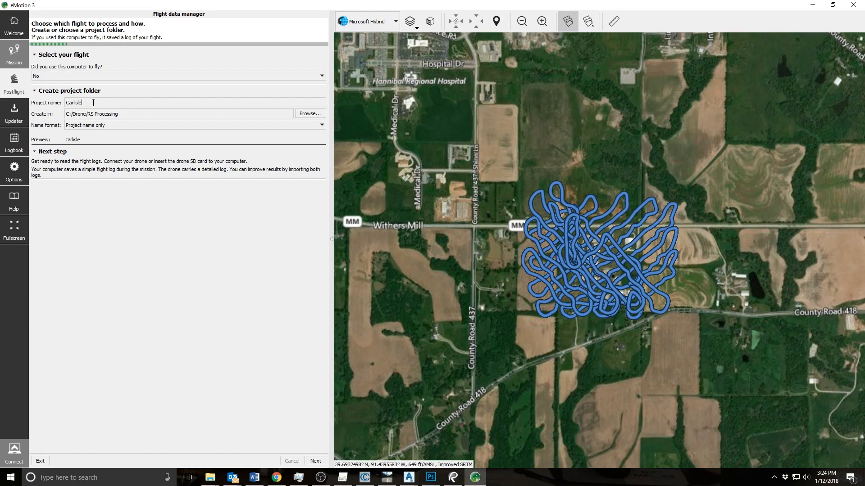
pyautogui.tripleClick(73, 103)
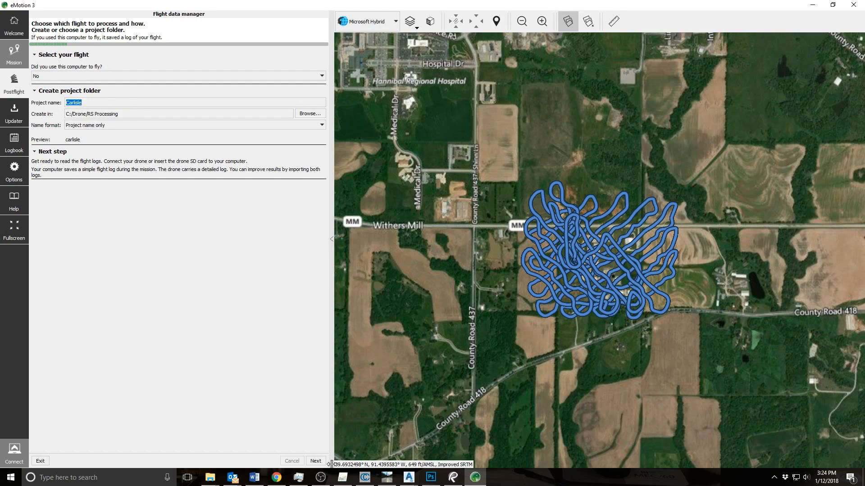
pyautogui.click(315, 460)
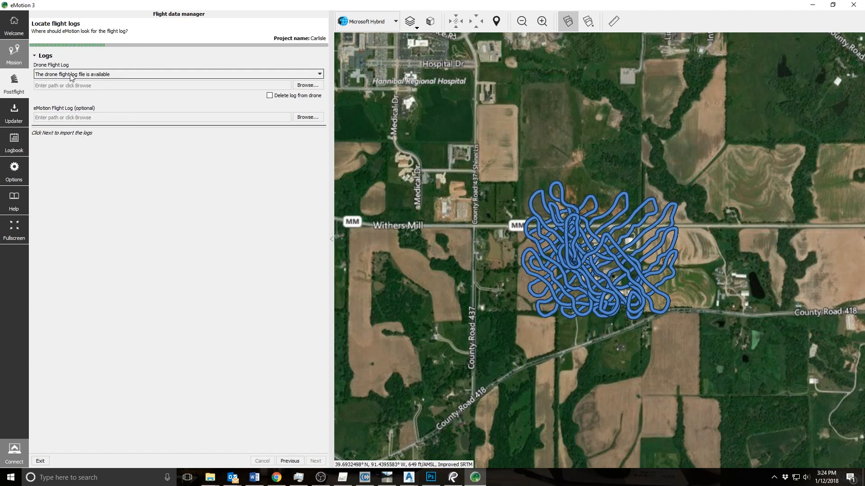
# - Choose the drone flight log E:\SFBBX\EP-01-15233_0019.bb3 from the drone's card
pyautogui.click(306, 84)
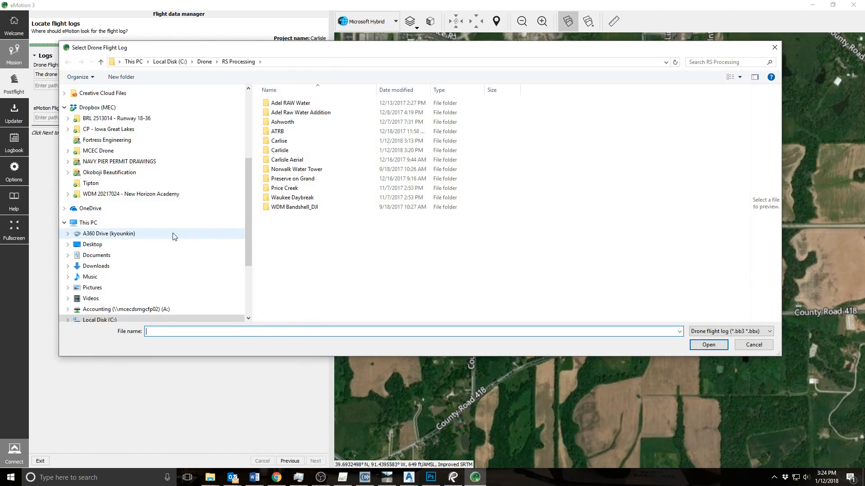
pyautogui.click(101, 280)
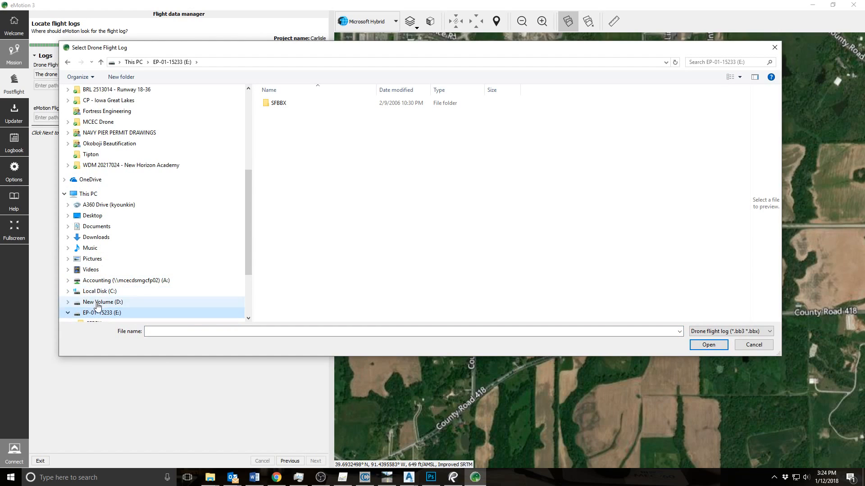
pyautogui.click(278, 102)
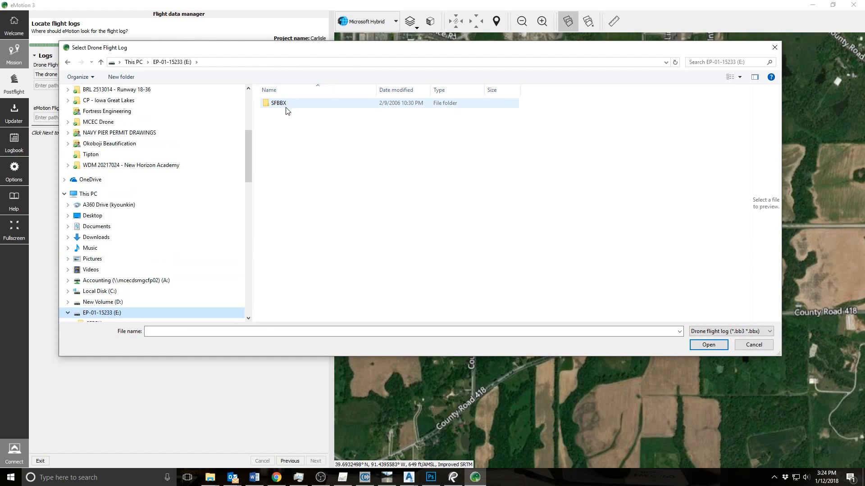
pyautogui.doubleClick(279, 102)
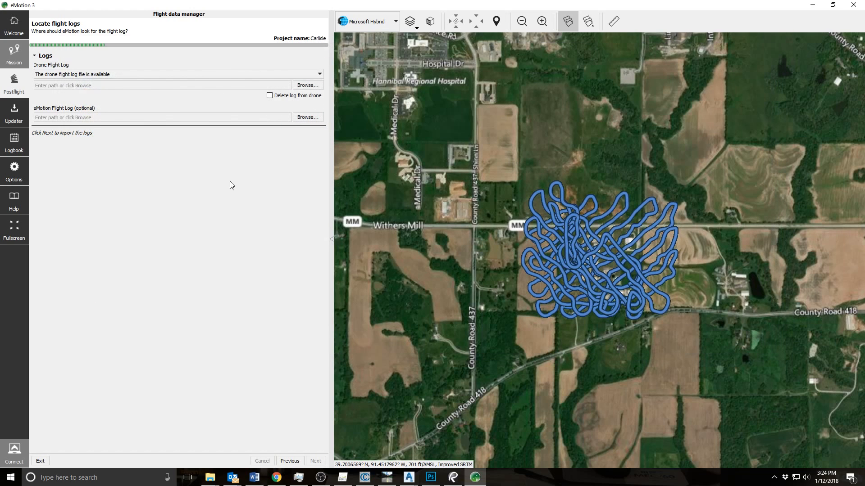
pyautogui.moveTo(198, 139)
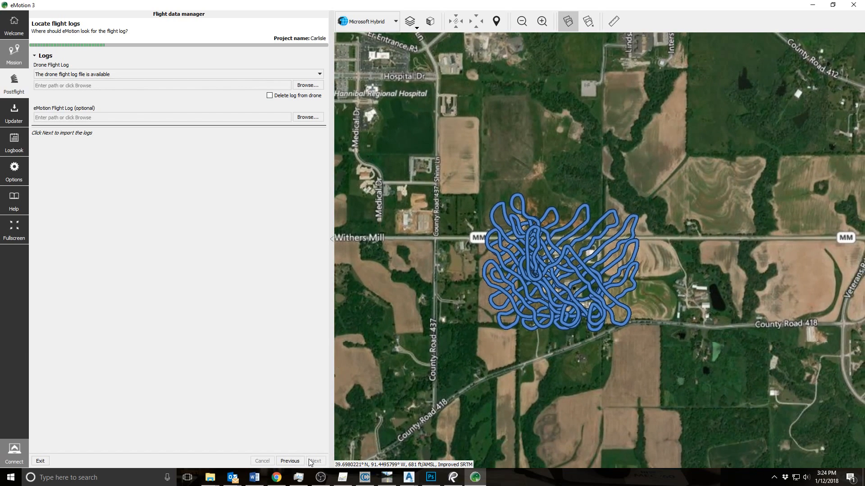
pyautogui.click(307, 85)
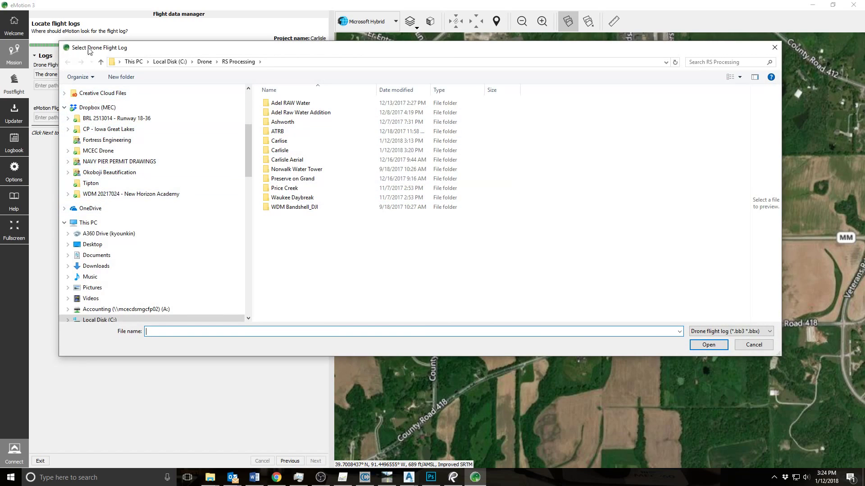
pyautogui.click(90, 284)
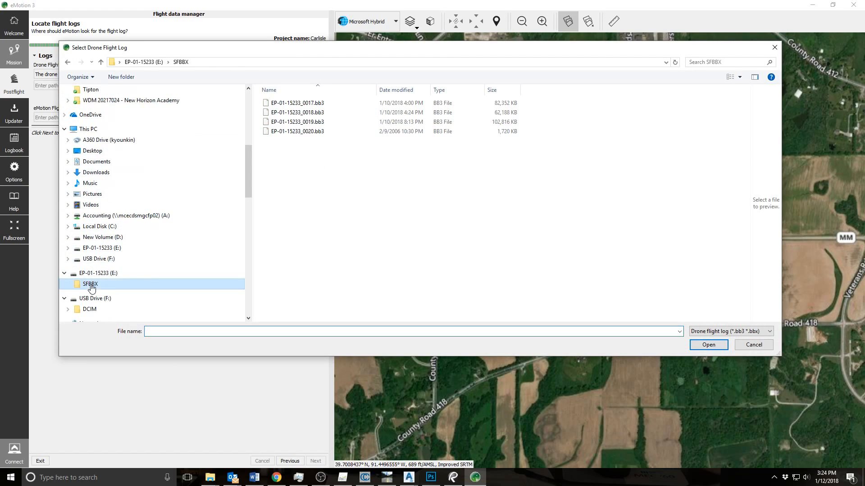
pyautogui.click(707, 345)
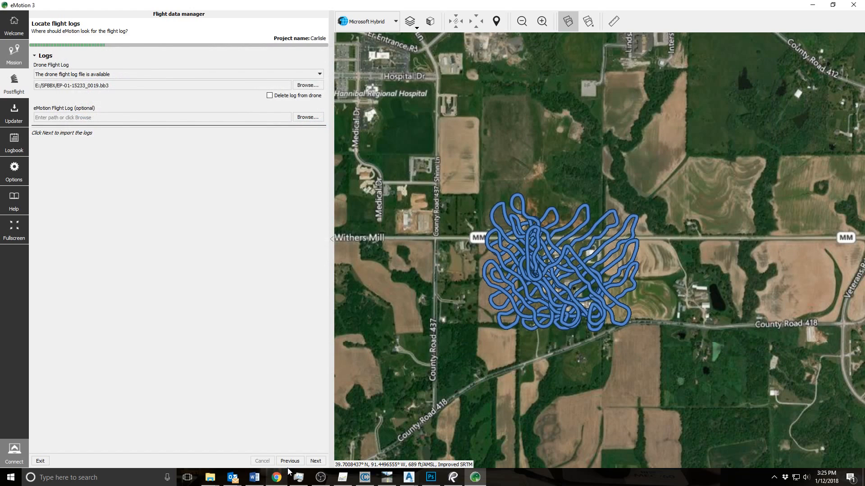
# - Load the flight log and read the SD card images, matching 227 of 878 images at 100%
pyautogui.click(315, 460)
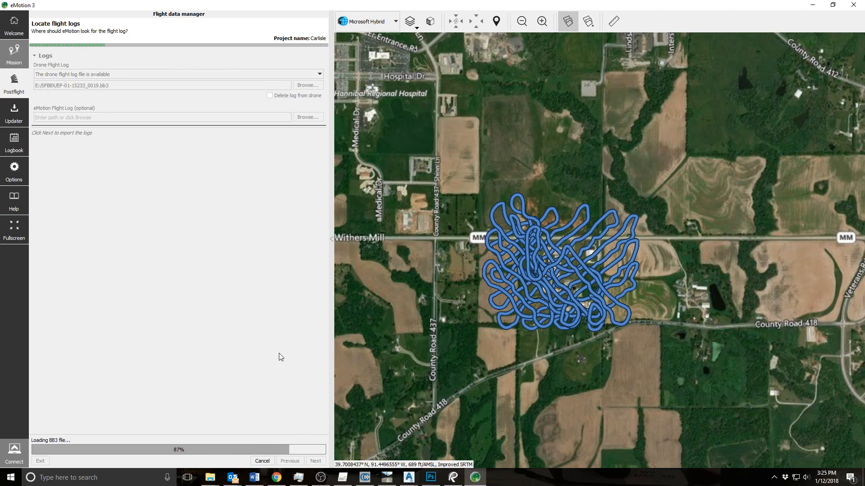
pyautogui.click(315, 461)
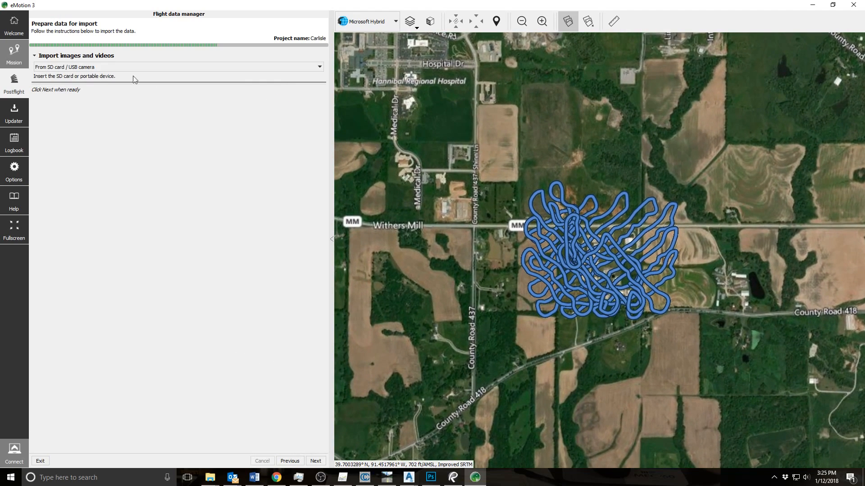
pyautogui.click(315, 460)
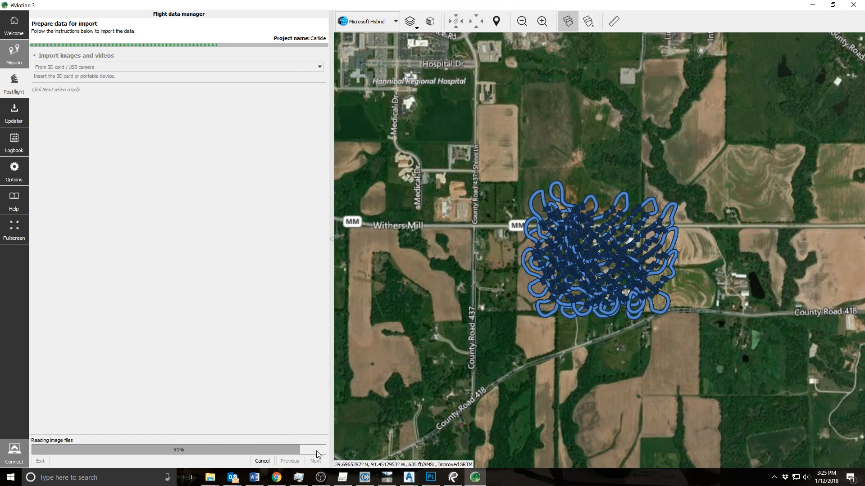
pyautogui.click(315, 460)
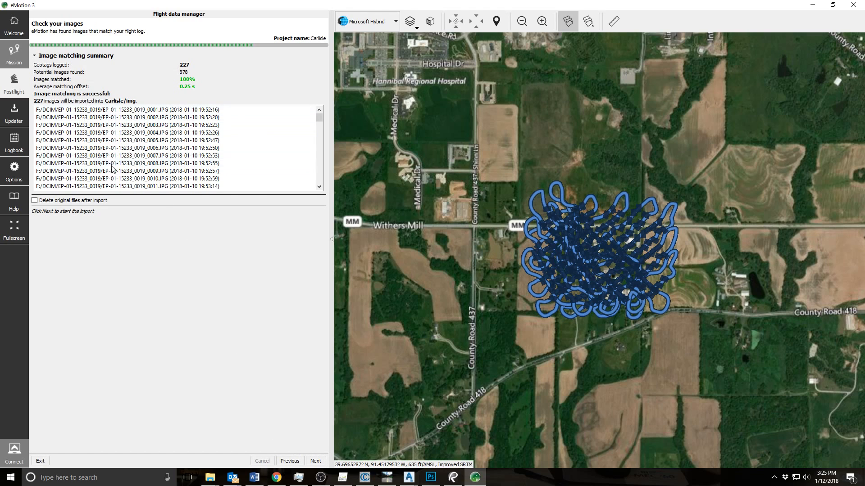
pyautogui.moveTo(267, 411)
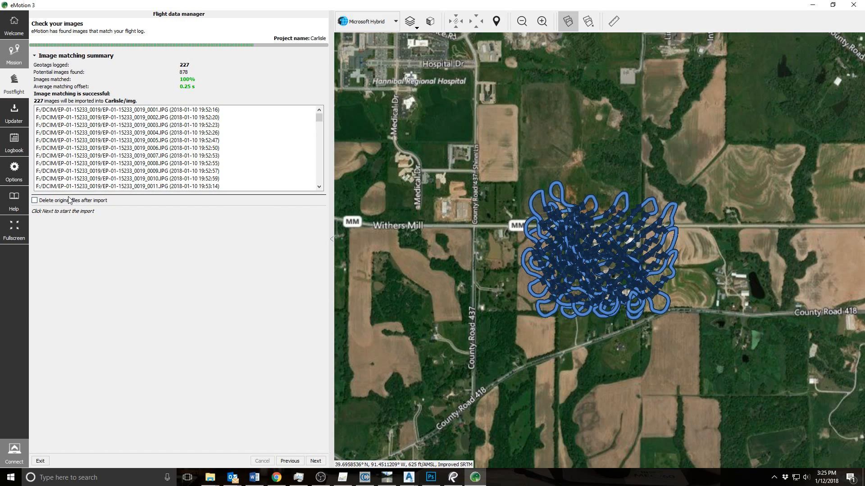
# - Import the 227 matched images with originals deleted, then switch to the Carlisle Aerial Pix4Dmapper project
pyautogui.click(34, 200)
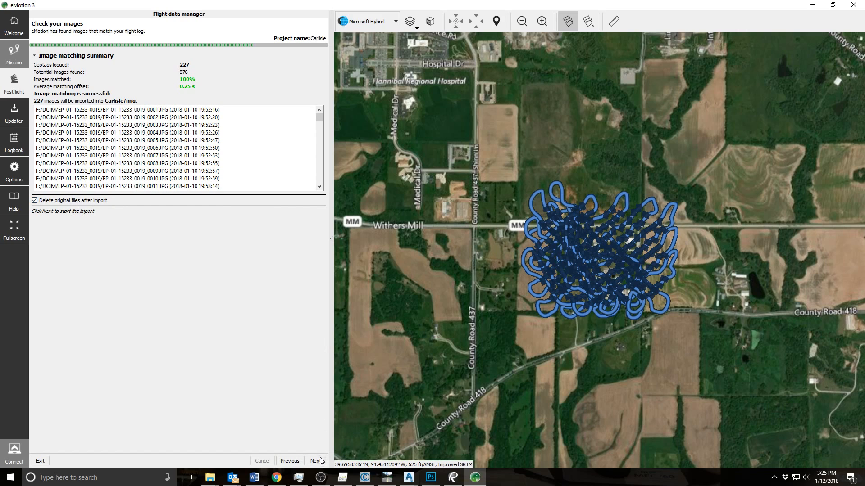
pyautogui.click(315, 461)
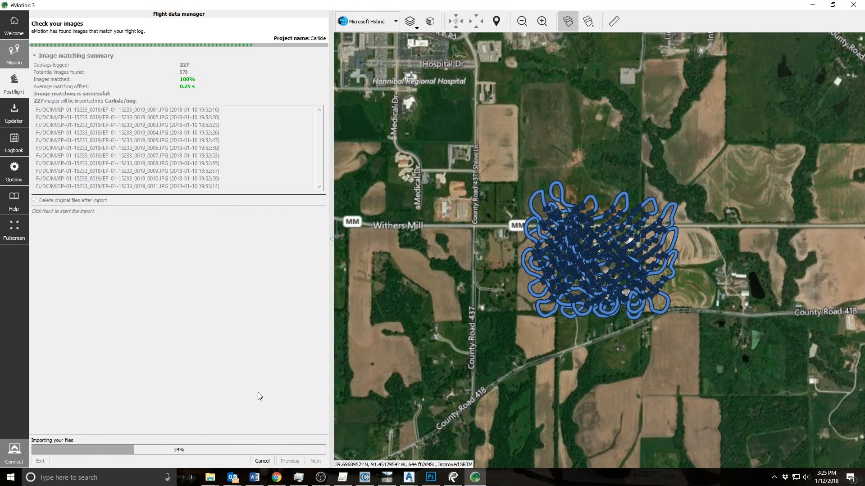
pyautogui.moveTo(299, 336)
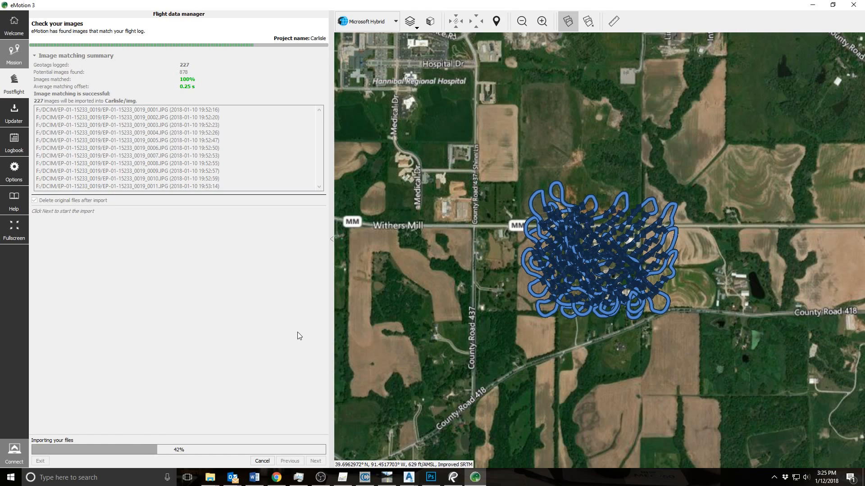
pyautogui.moveTo(277, 477)
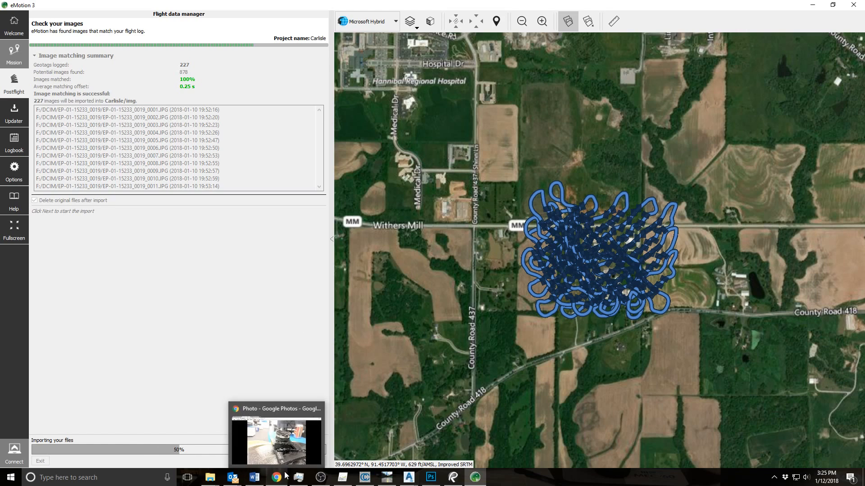
pyautogui.moveTo(321, 477)
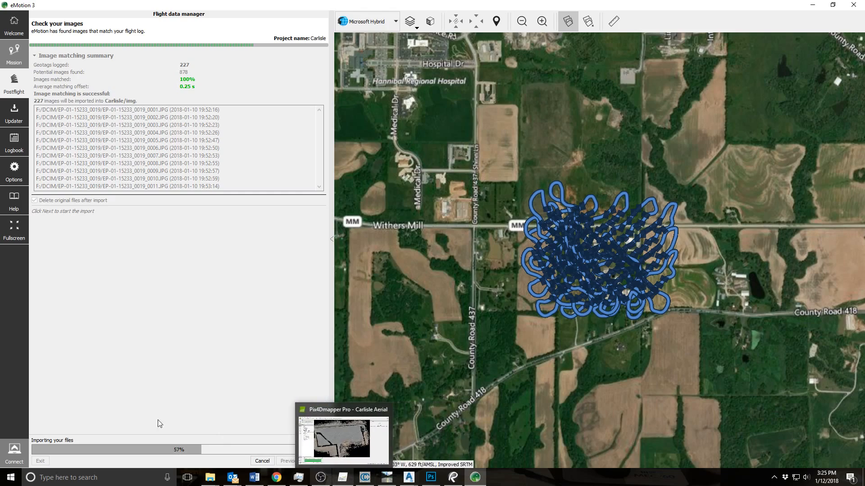
pyautogui.click(342, 439)
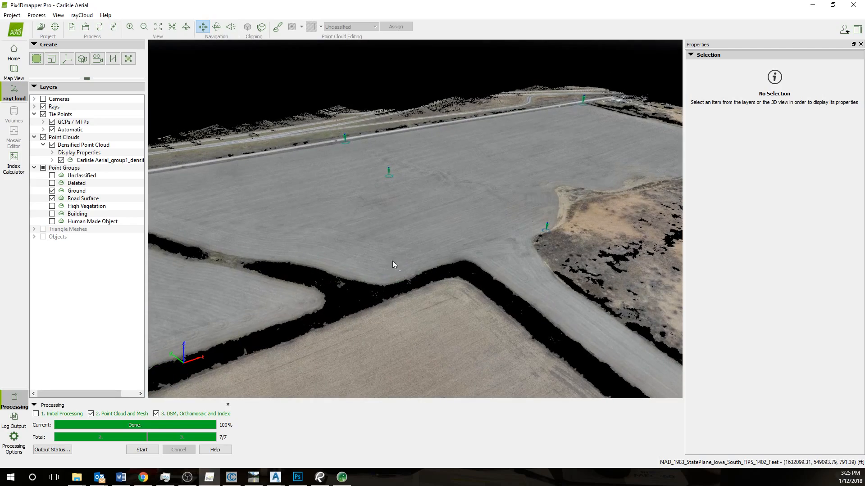
pyautogui.moveTo(11, 16)
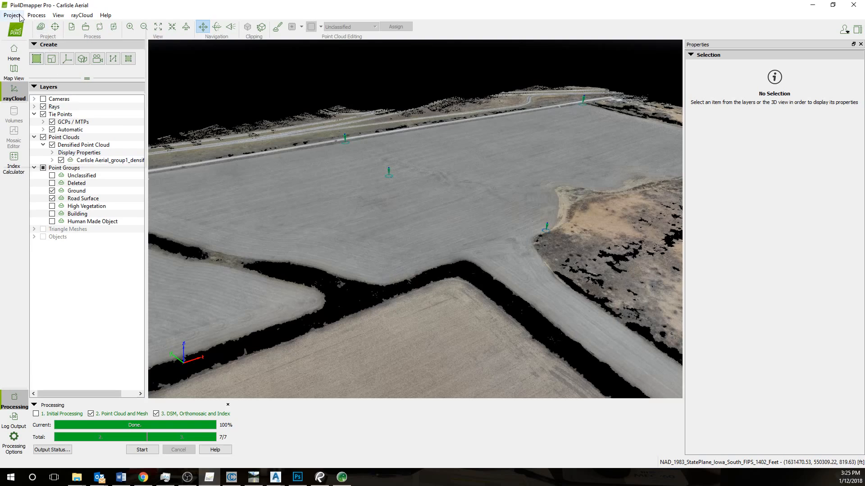
pyautogui.moveTo(307, 153)
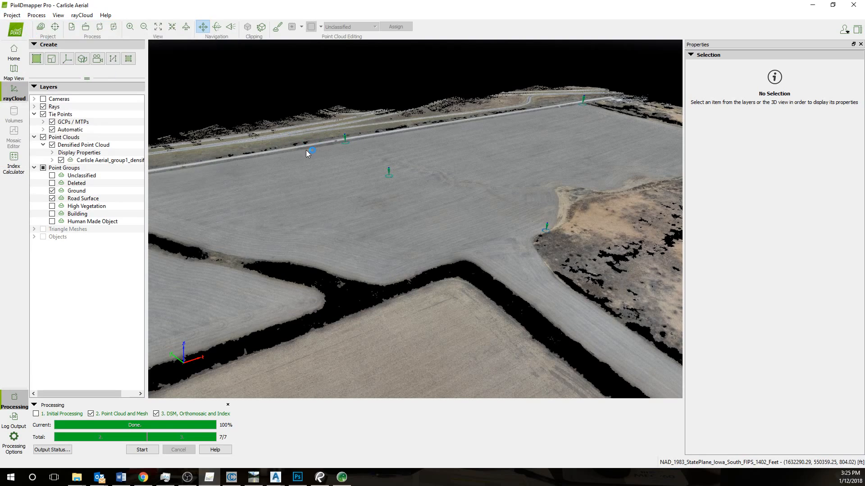
pyautogui.moveTo(385, 192)
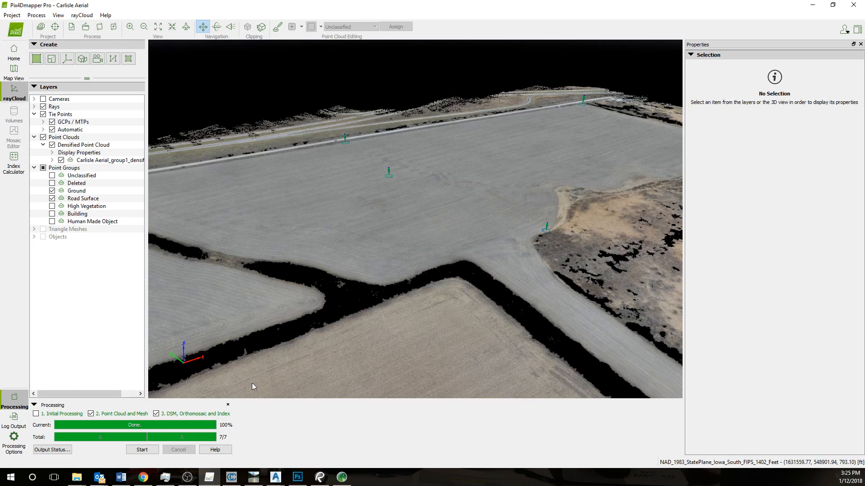
pyautogui.moveTo(209, 353)
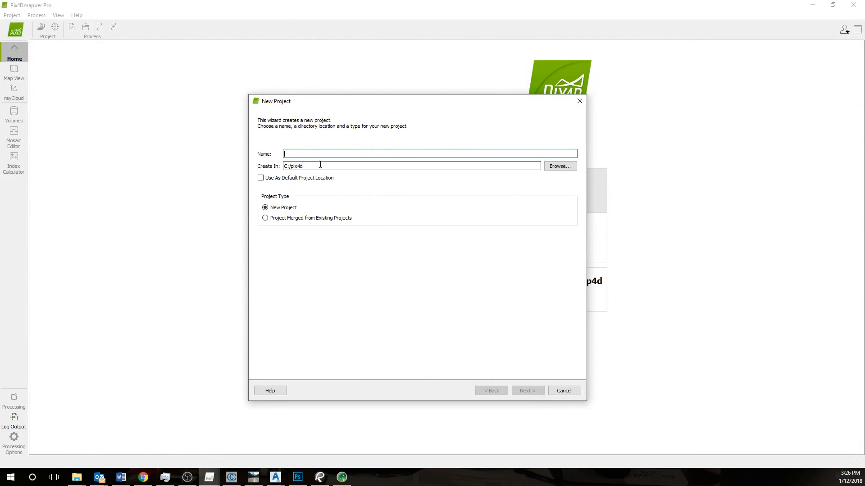
# - Name the new project Carlisle and proceed to image selection
pyautogui.write('Carl')
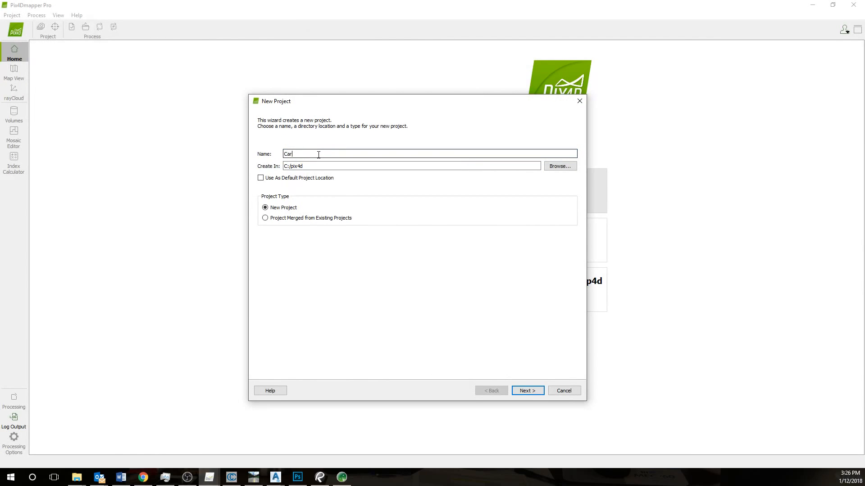
pyautogui.write('isle')
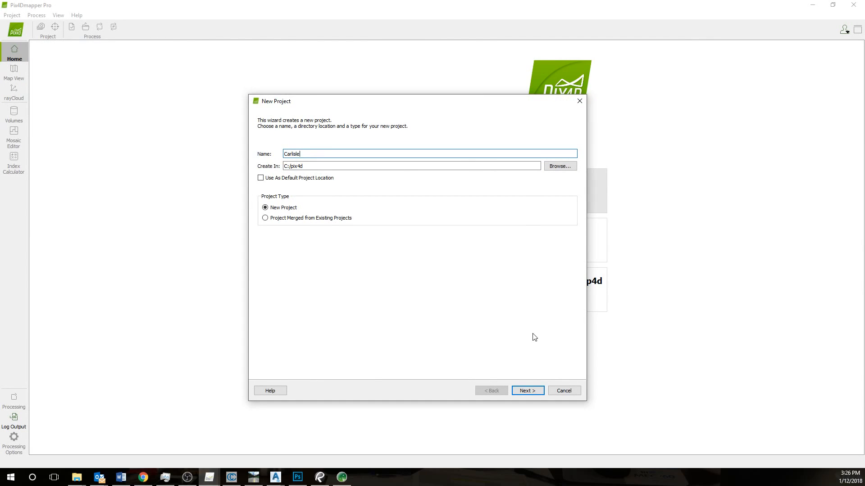
pyautogui.click(526, 390)
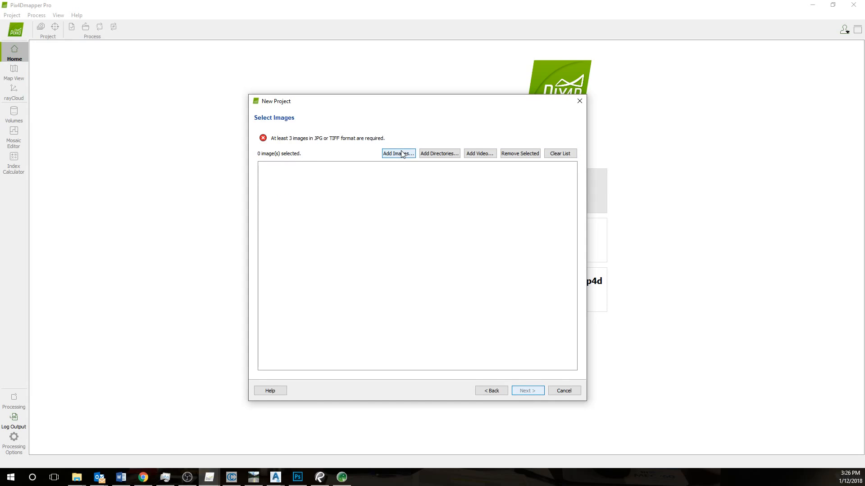
# - Add all 227 photos from C:\Drone\RS Processing\Carlisle\img to the project
pyautogui.click(398, 153)
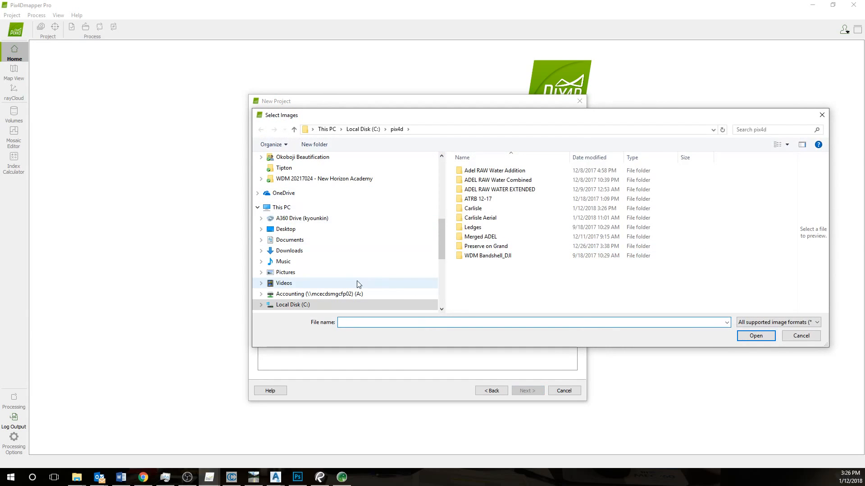
pyautogui.doubleClick(473, 208)
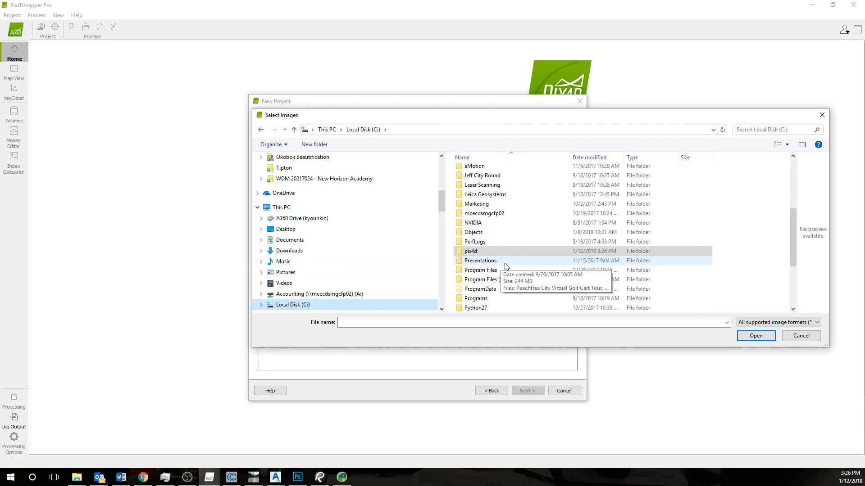
pyautogui.scroll(-3)
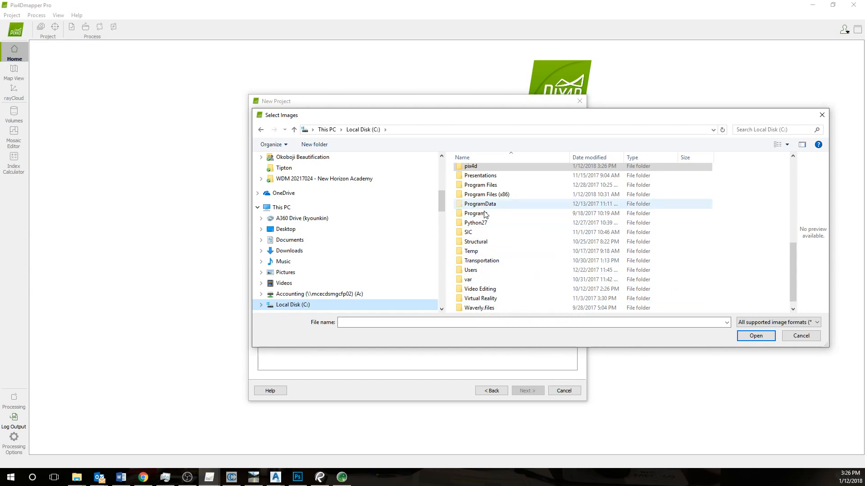
pyautogui.scroll(3)
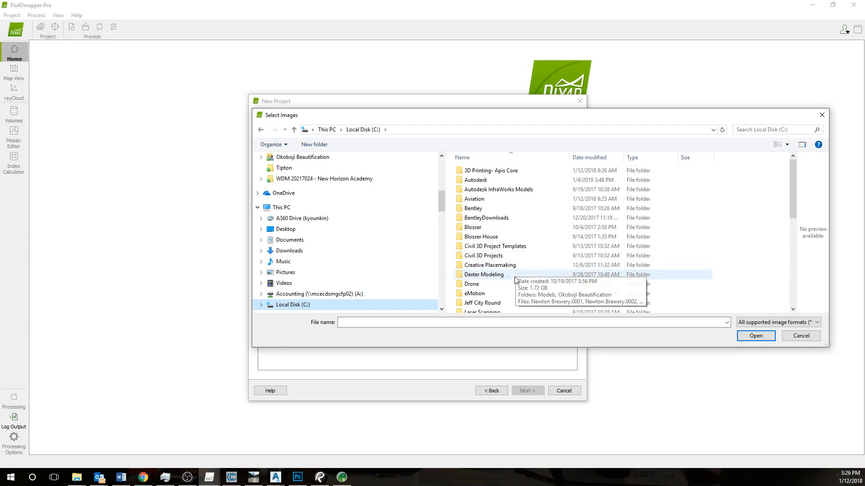
pyautogui.doubleClick(478, 284)
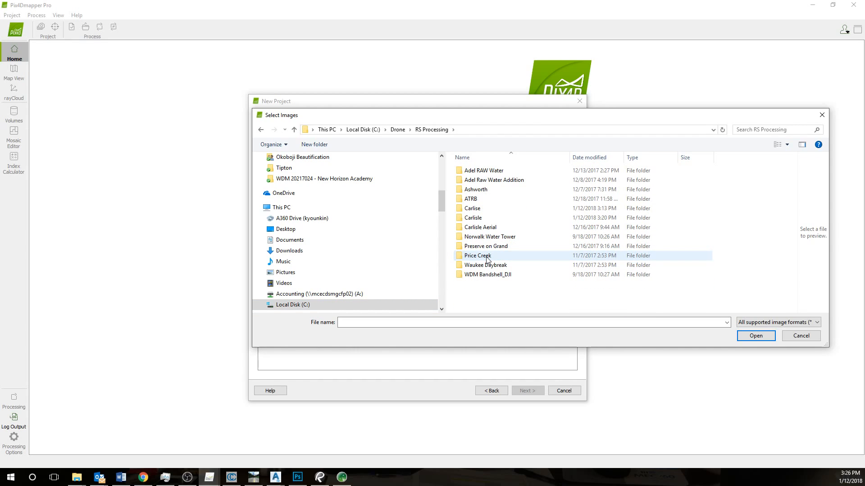
pyautogui.doubleClick(472, 218)
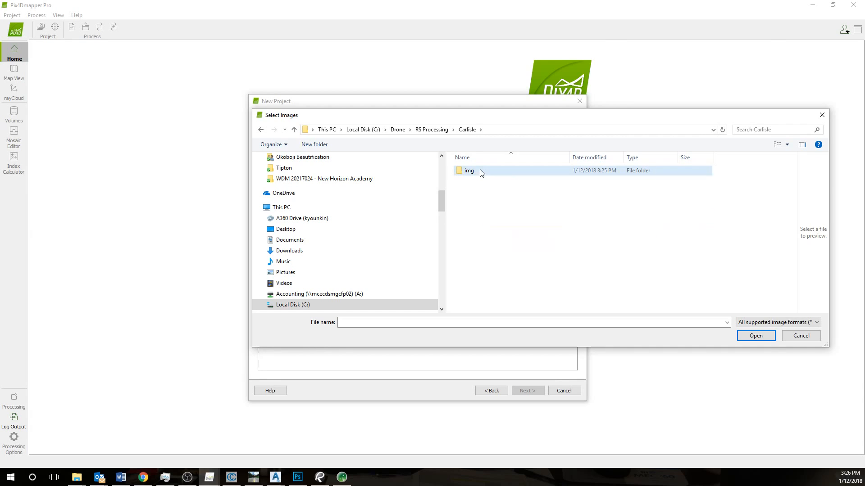
pyautogui.doubleClick(468, 170)
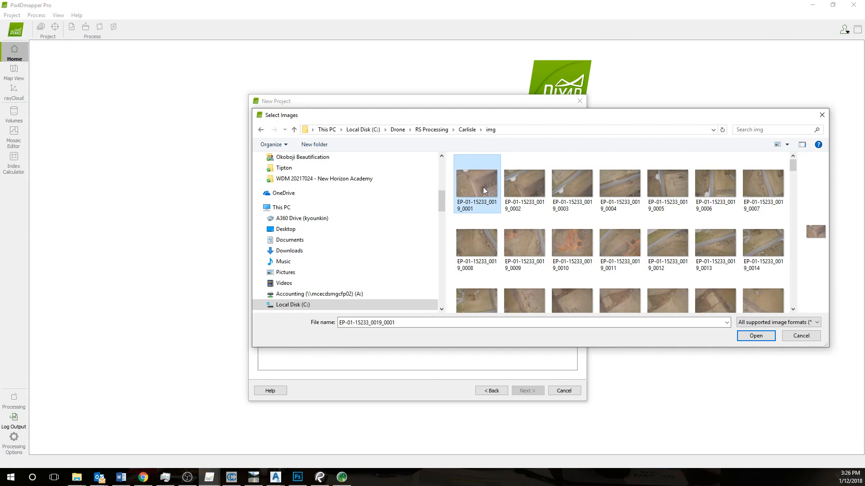
pyautogui.press('ctrl+a')
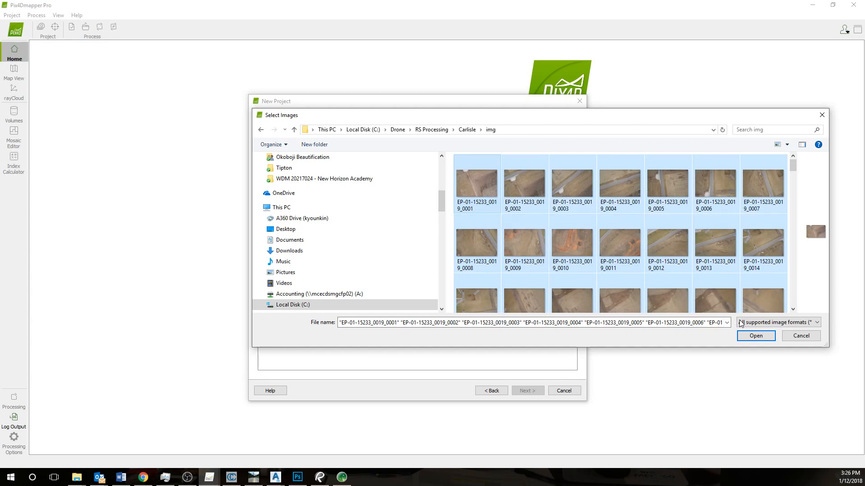
pyautogui.click(755, 335)
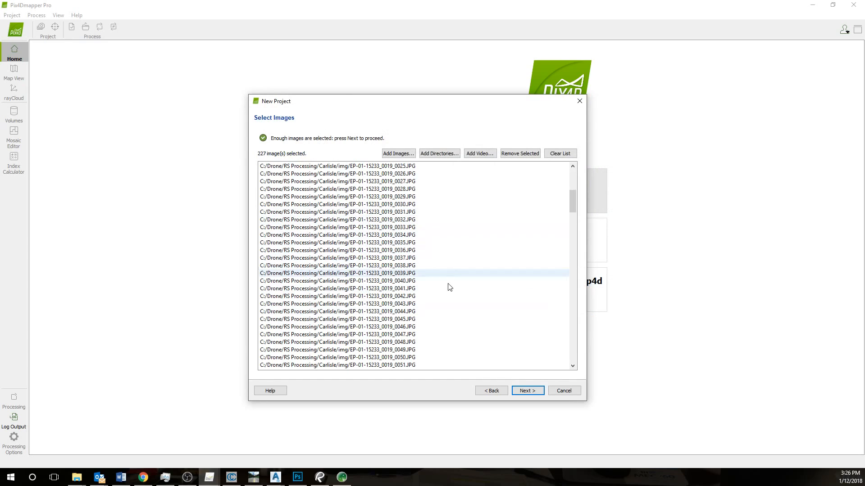
# - Set the output coordinate system to NAD83 / Iowa South (ftUS) and finish with the 3D Maps template
pyautogui.click(526, 390)
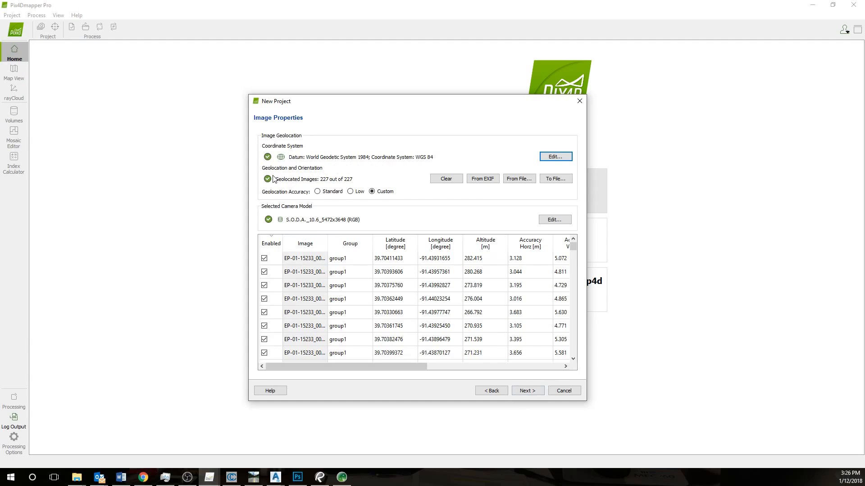
pyautogui.moveTo(527, 390)
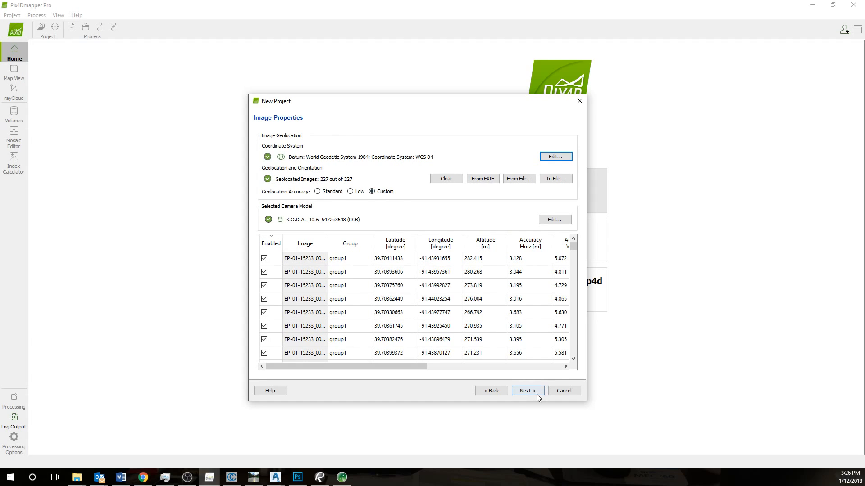
pyautogui.click(526, 390)
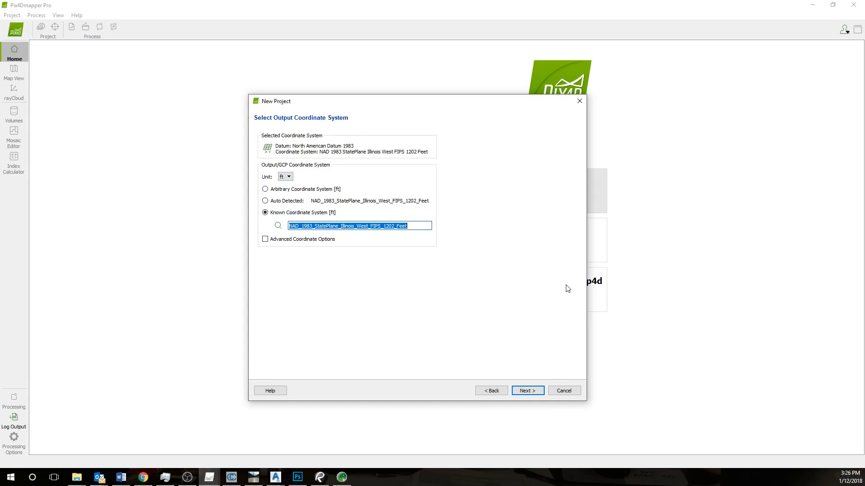
pyautogui.write('iowa')
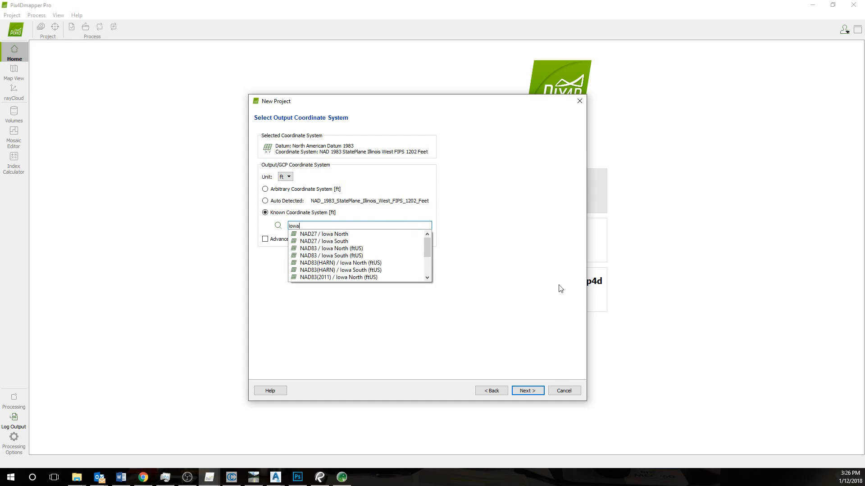
pyautogui.moveTo(340, 268)
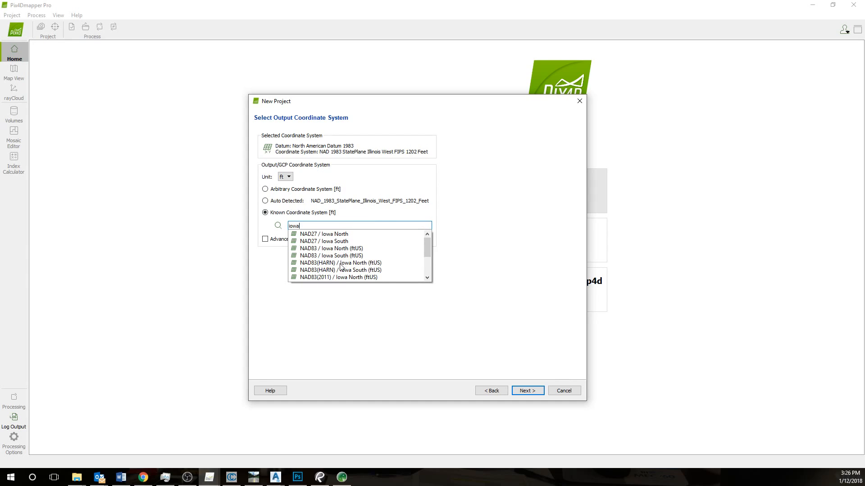
pyautogui.click(329, 255)
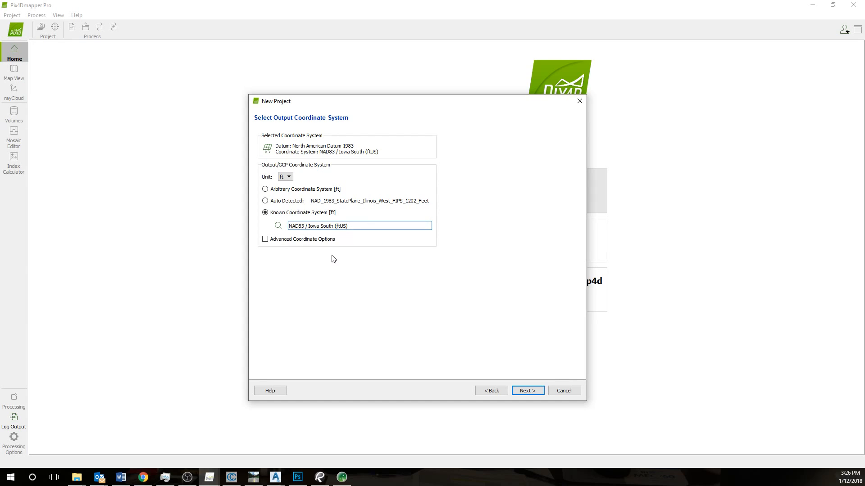
pyautogui.moveTo(505, 358)
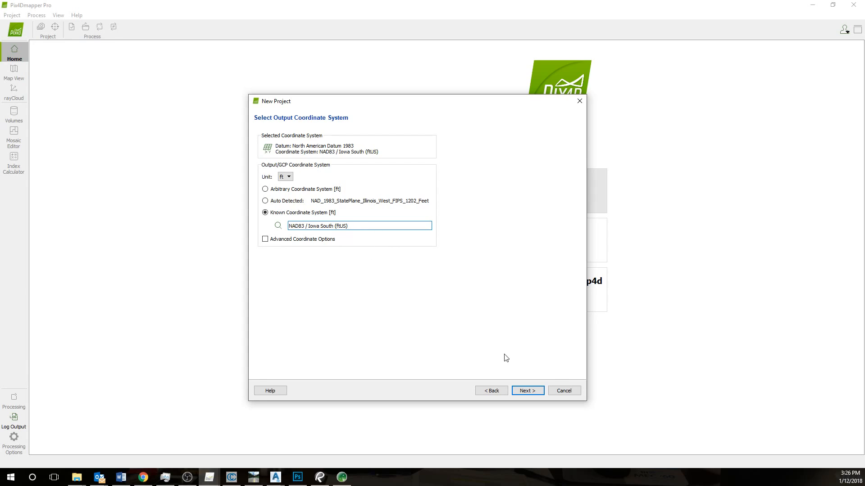
pyautogui.moveTo(527, 390)
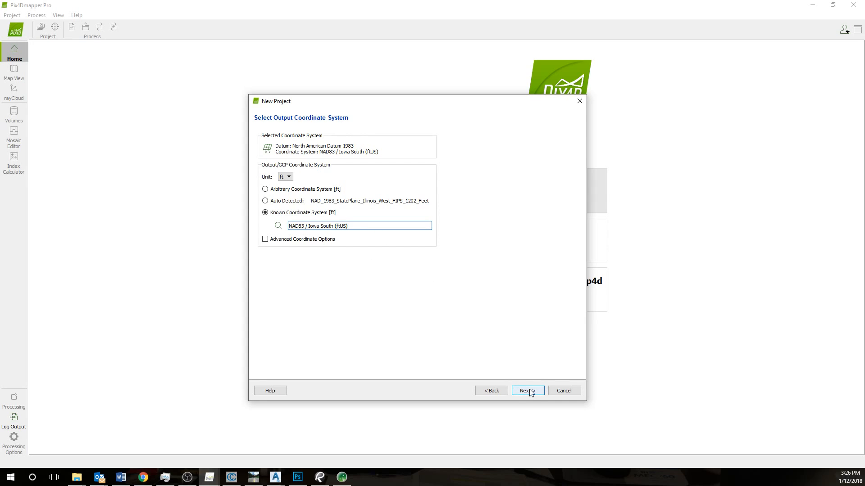
pyautogui.click(526, 389)
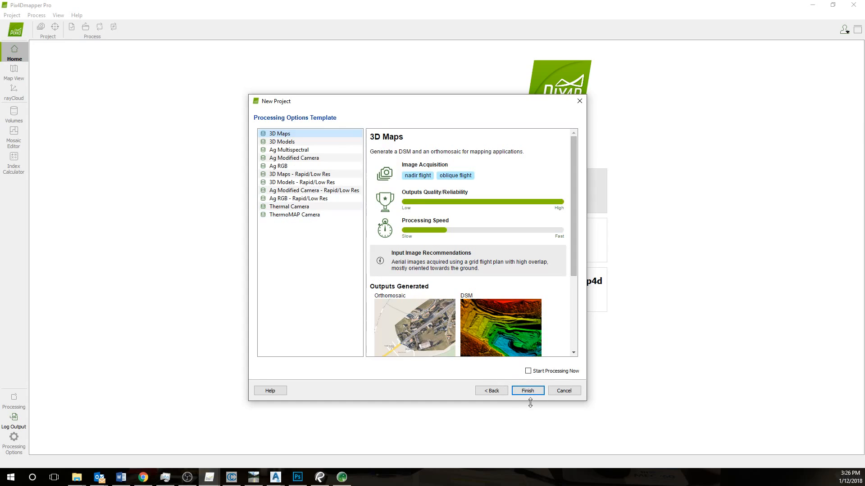
pyautogui.moveTo(527, 390)
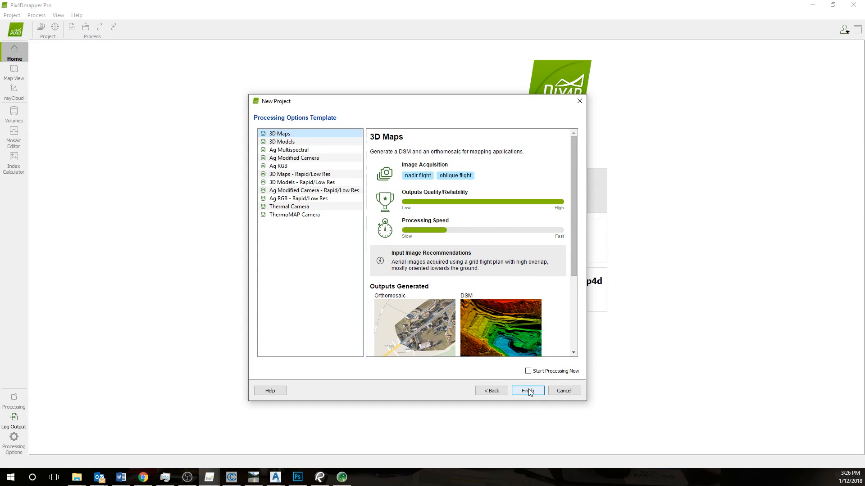
pyautogui.click(525, 390)
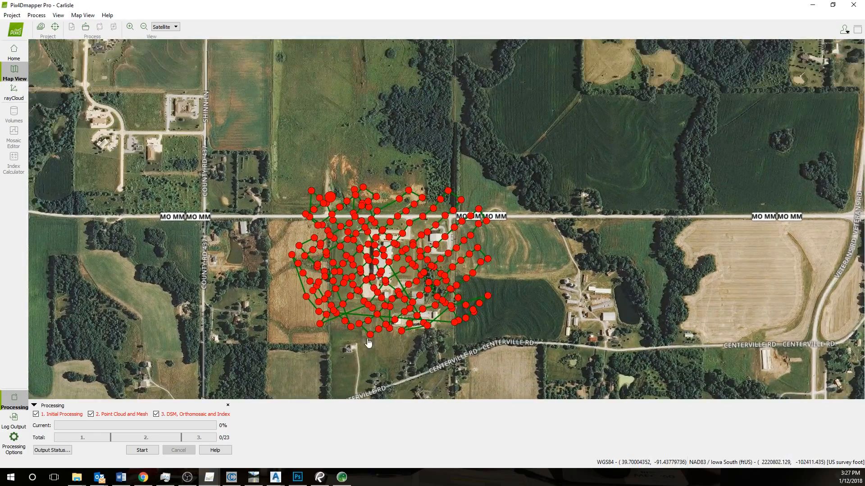
# - In Processing Options, disable the orthomosaic preview in the quality report for initial processing
pyautogui.click(14, 444)
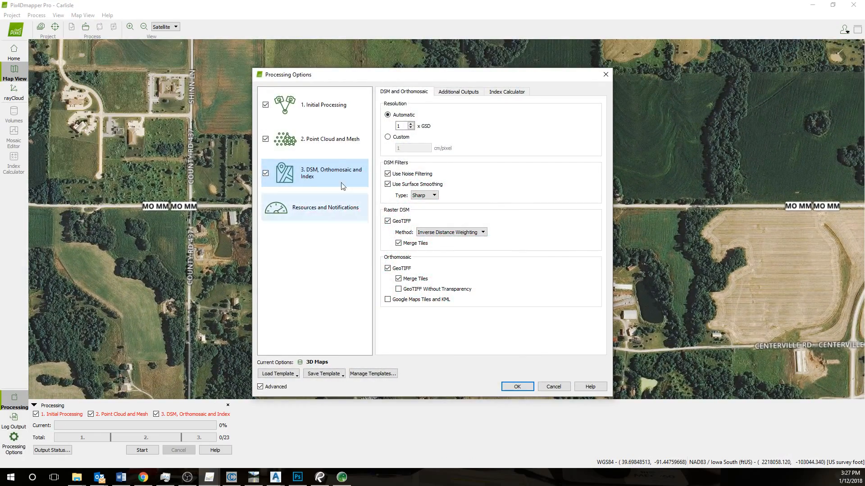
pyautogui.click(323, 104)
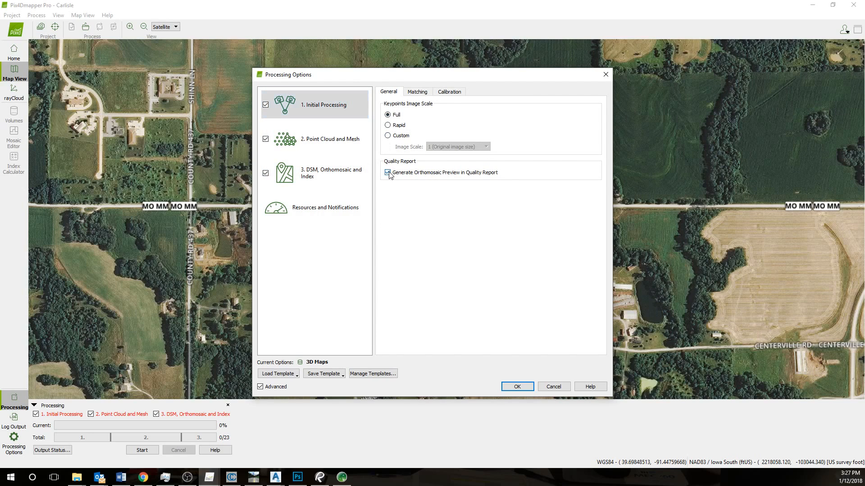
pyautogui.click(387, 172)
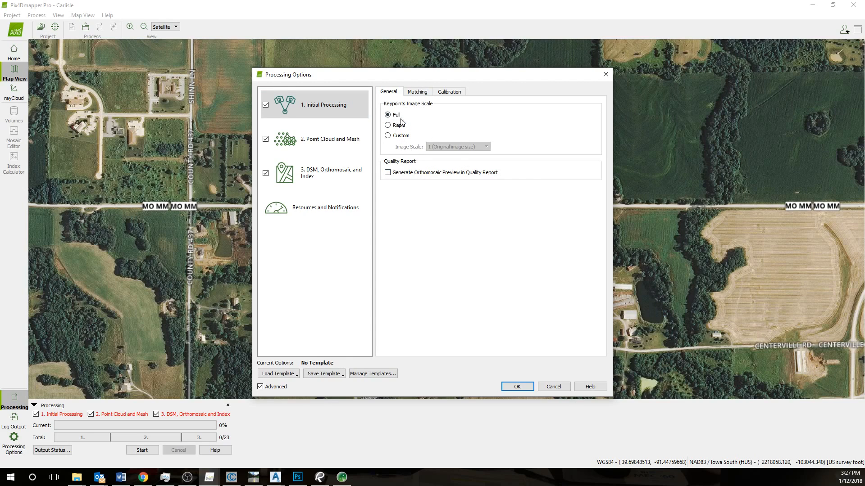
pyautogui.moveTo(420, 259)
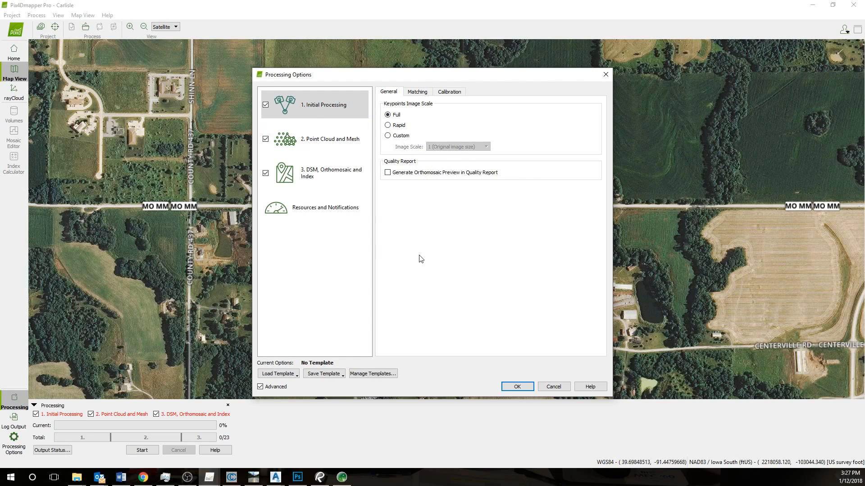
pyautogui.click(417, 92)
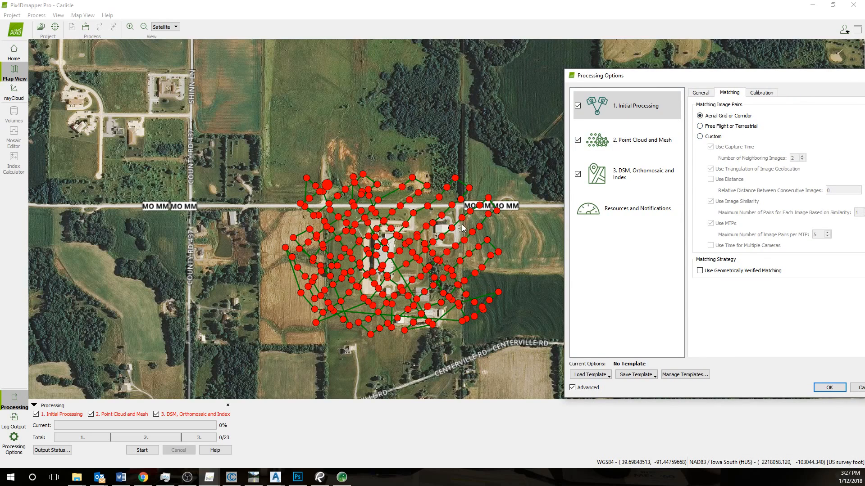
pyautogui.moveTo(353, 316)
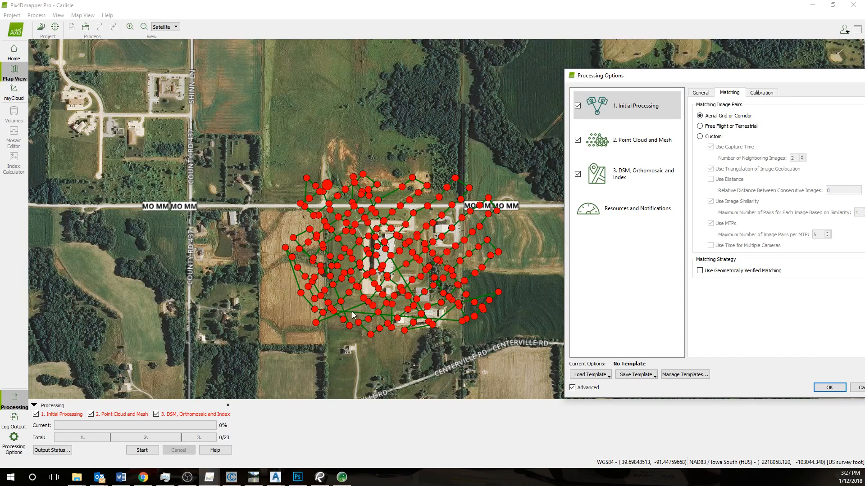
pyautogui.moveTo(534, 271)
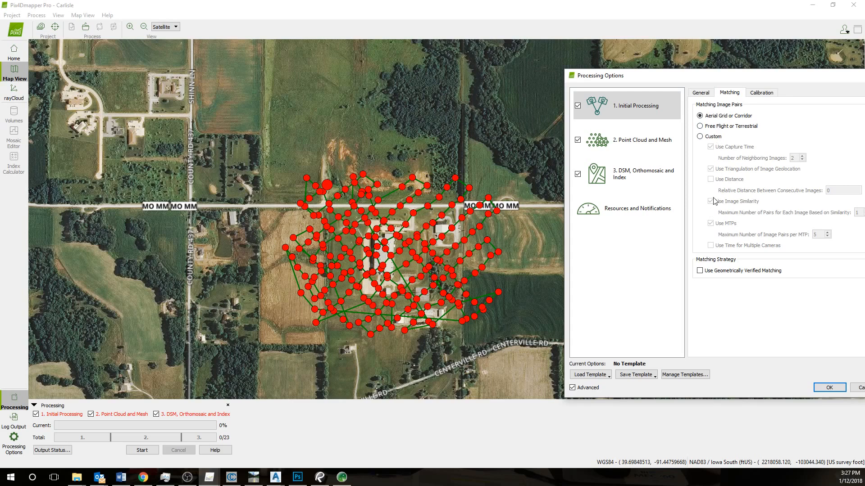
# - Enable geometrically verified matching, then move to the point cloud and mesh settings
pyautogui.click(761, 92)
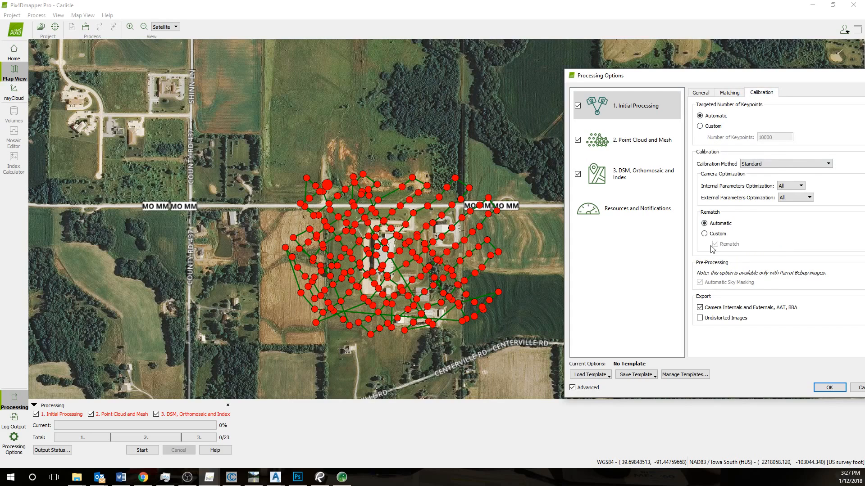
pyautogui.click(728, 92)
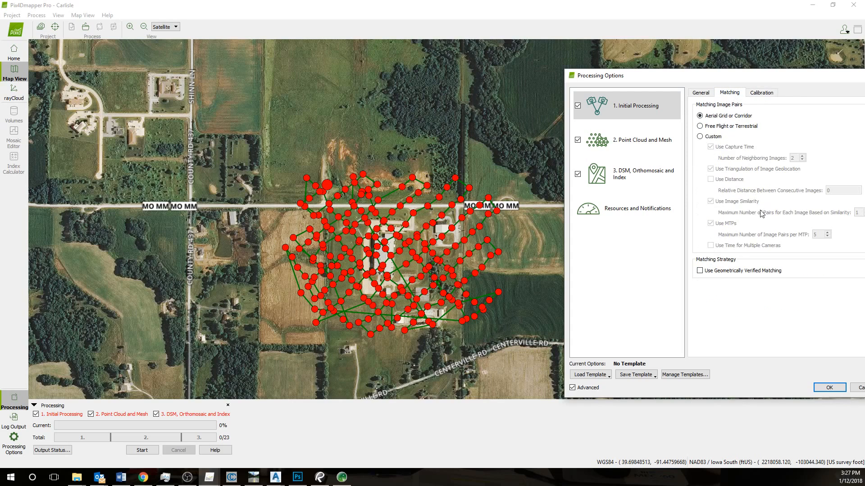
pyautogui.moveTo(768, 318)
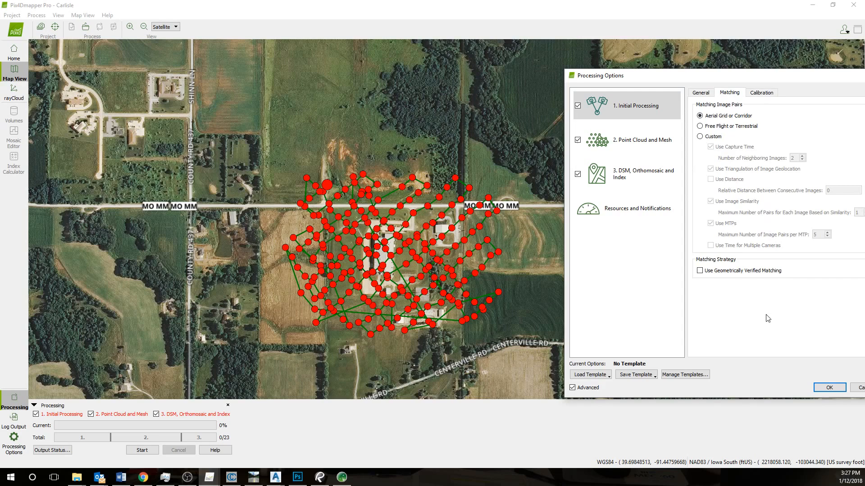
pyautogui.moveTo(802, 371)
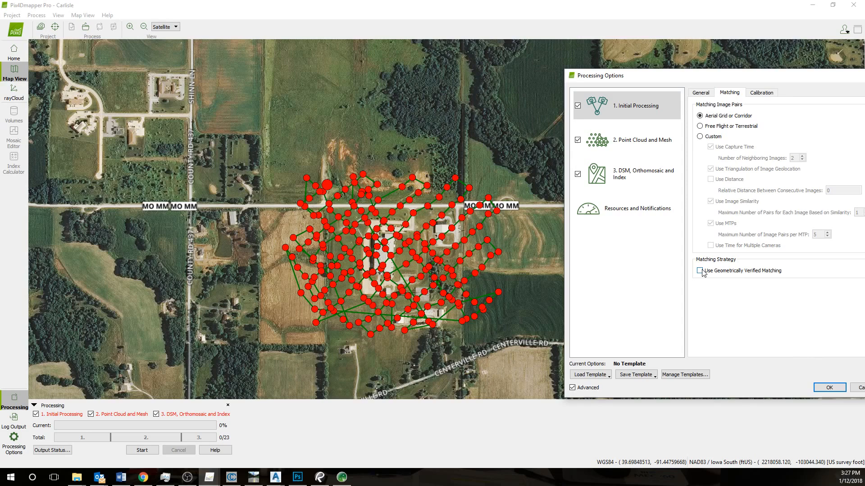
pyautogui.click(700, 271)
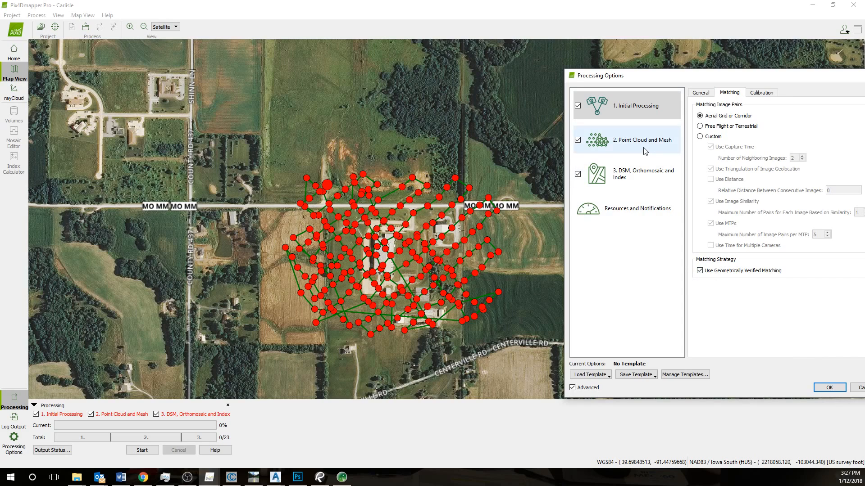
pyautogui.click(627, 139)
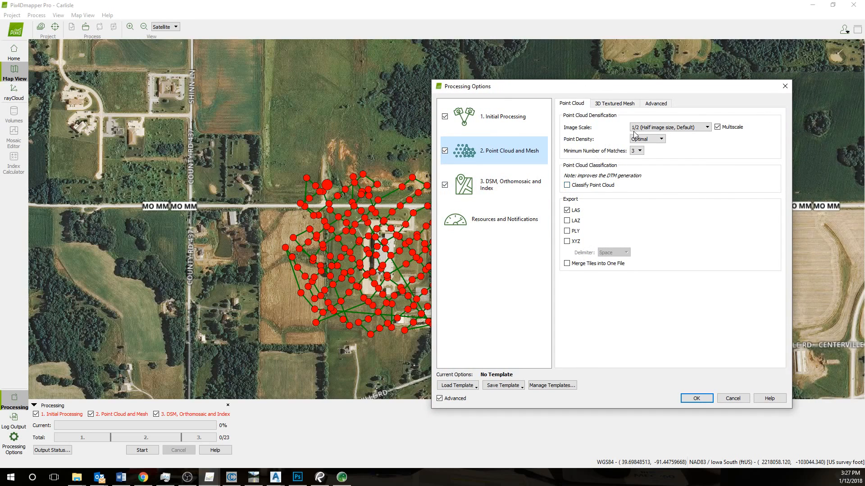
# - Keep optimal point density, require at least 6 matches per point and enable point cloud classification
pyautogui.click(660, 138)
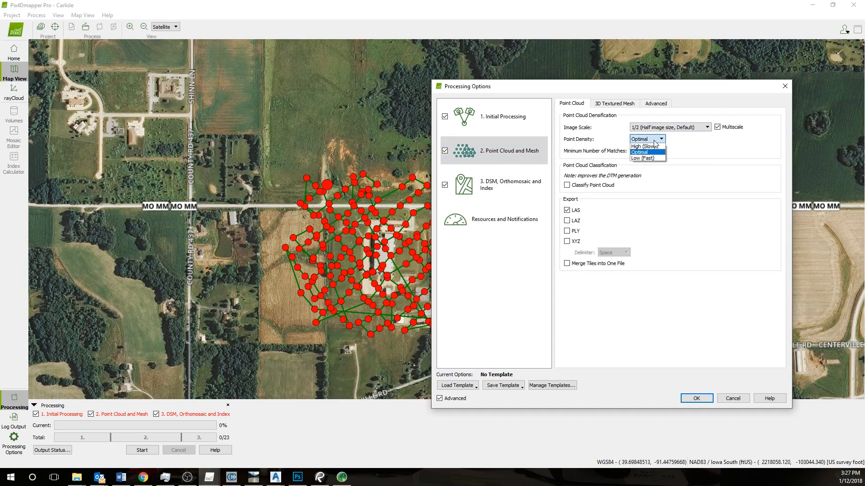
pyautogui.click(637, 153)
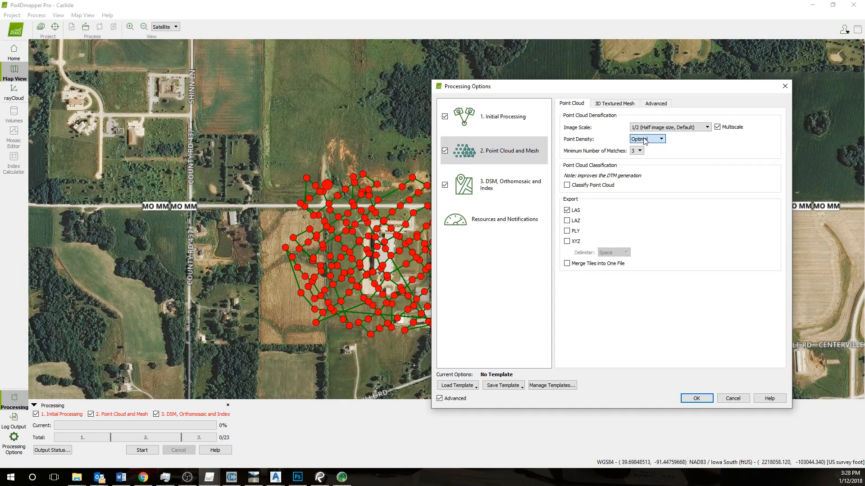
pyautogui.click(637, 151)
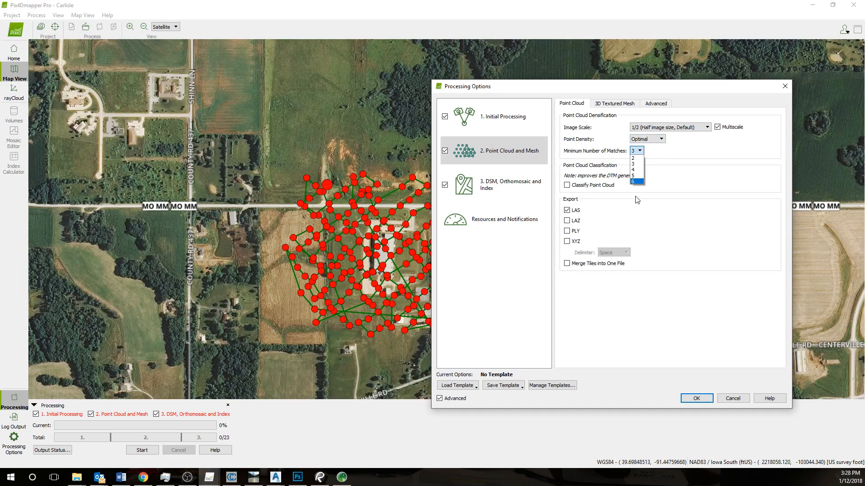
pyautogui.click(635, 181)
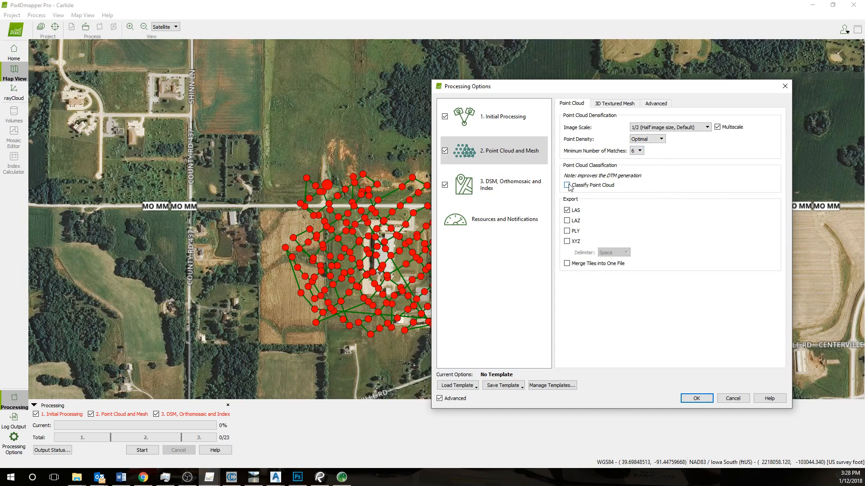
pyautogui.click(566, 184)
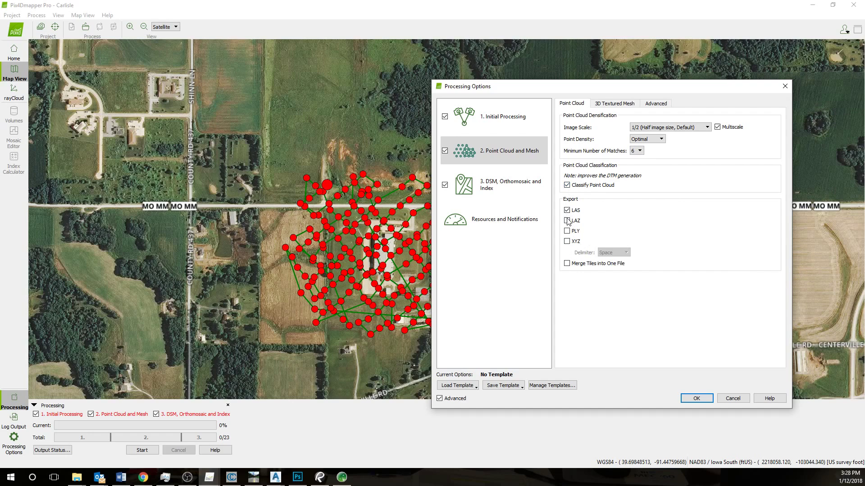
# - Review the 3D textured mesh settings and move to the DSM and orthomosaic options
pyautogui.click(614, 102)
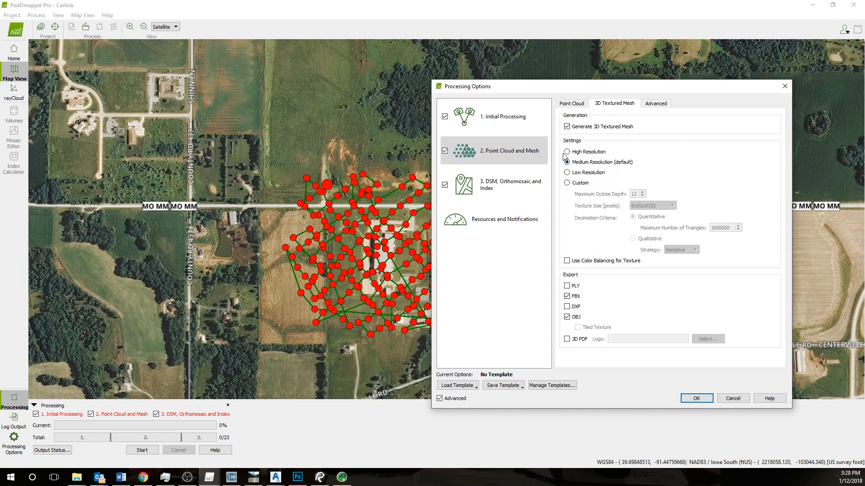
pyautogui.click(566, 162)
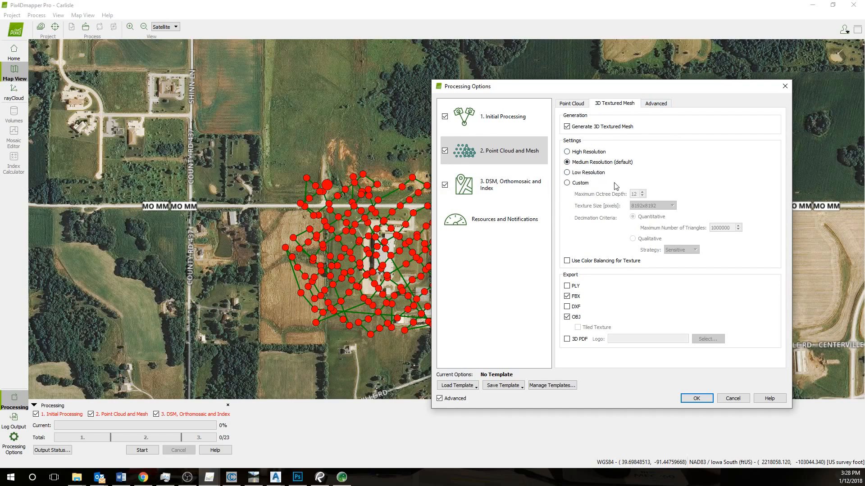
pyautogui.click(508, 185)
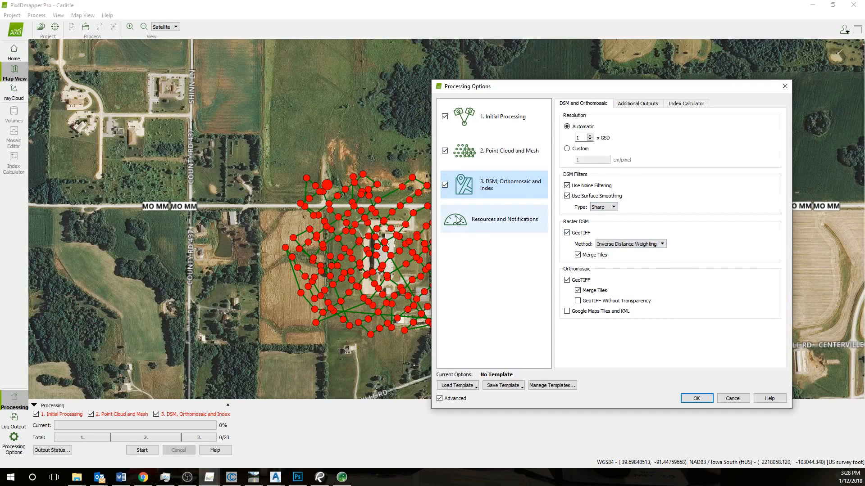
pyautogui.moveTo(571, 241)
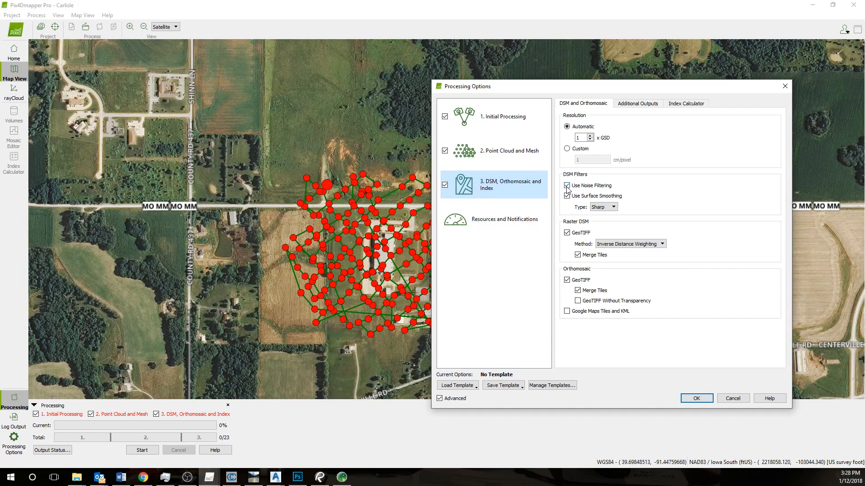
# - Turn off DSM noise filtering and raster DSM GeoTIFF output, review Resources and apply the options
pyautogui.click(567, 185)
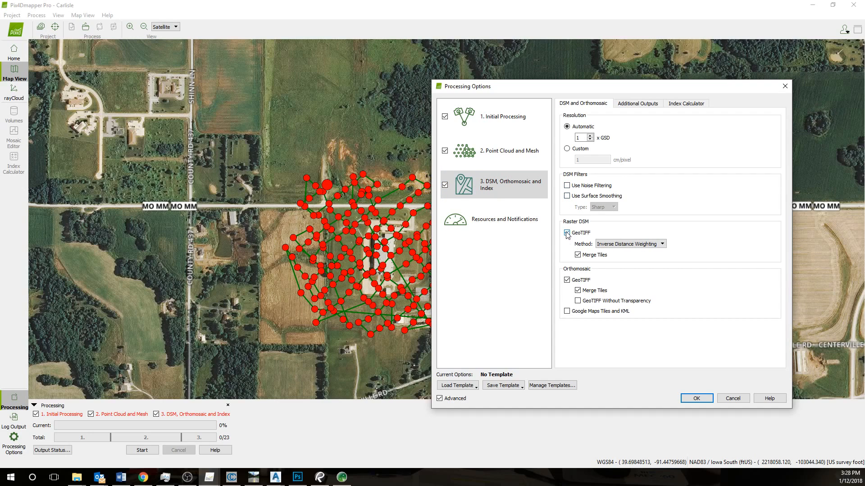
pyautogui.click(566, 232)
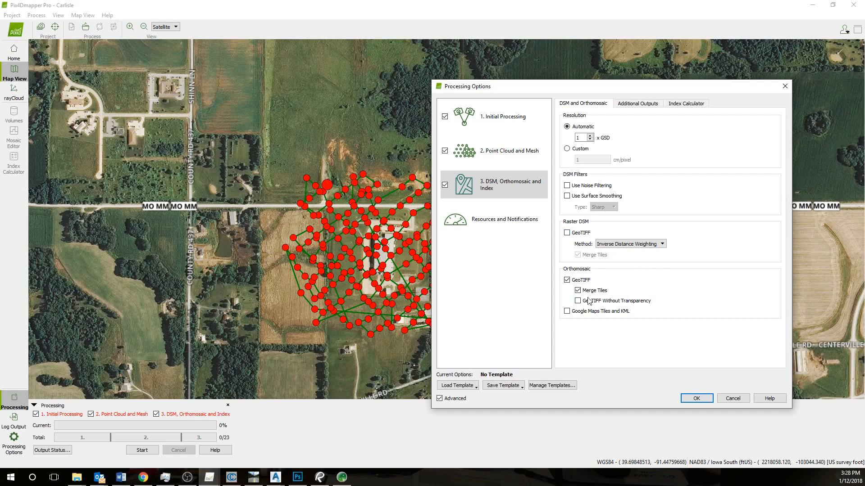
pyautogui.click(508, 219)
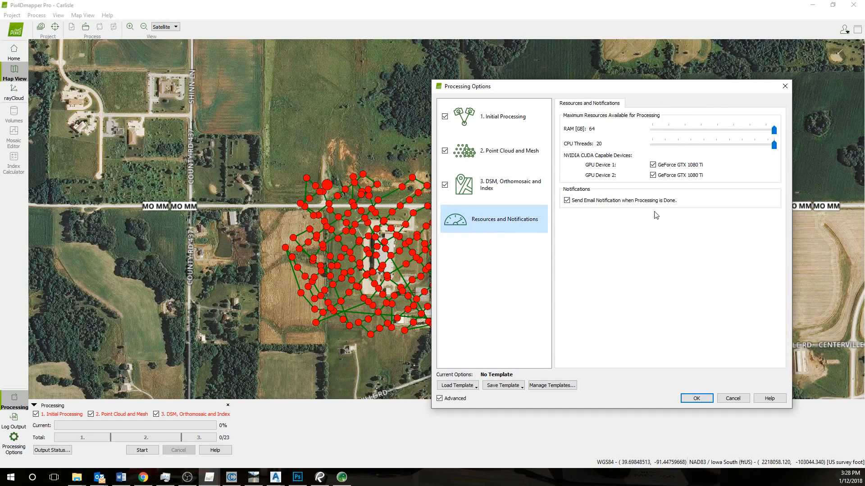
pyautogui.moveTo(751, 134)
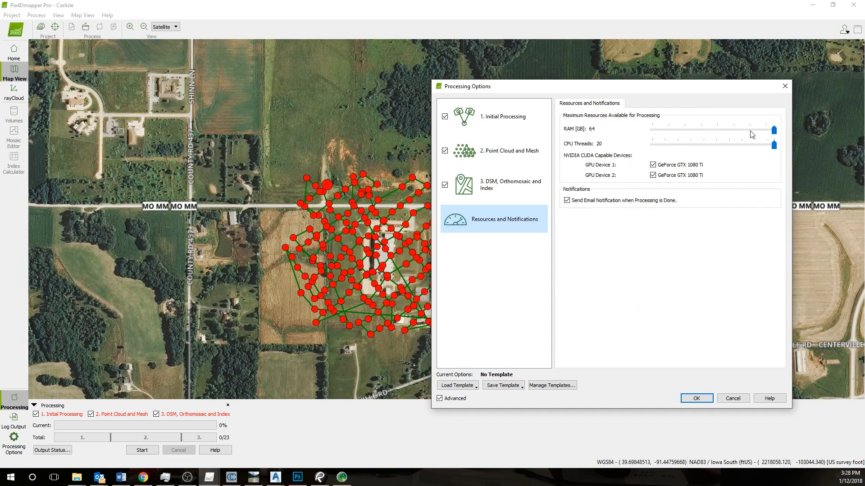
pyautogui.moveTo(612, 278)
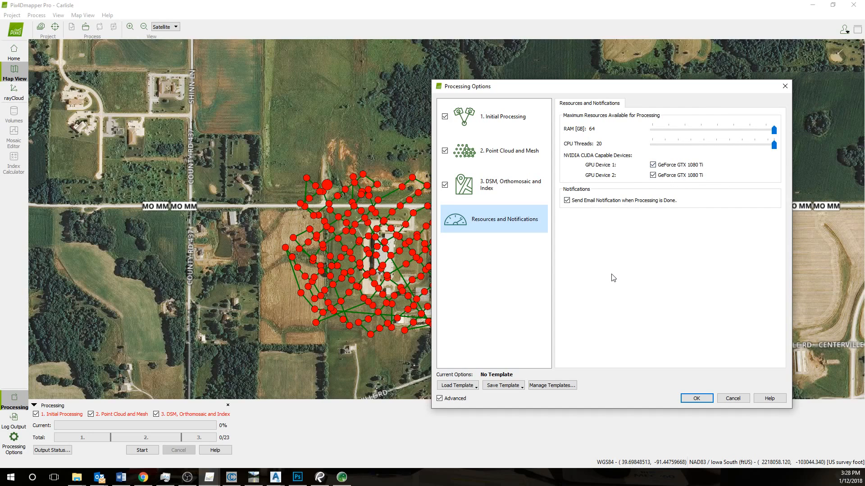
pyautogui.moveTo(720, 392)
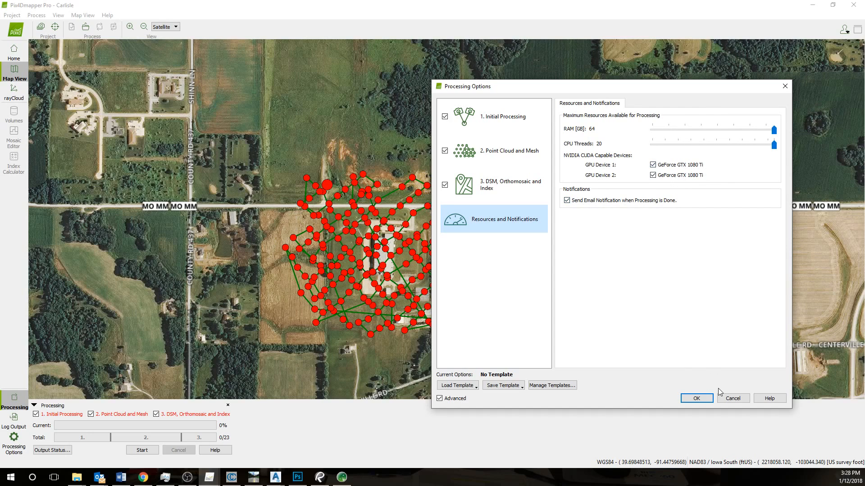
pyautogui.click(695, 398)
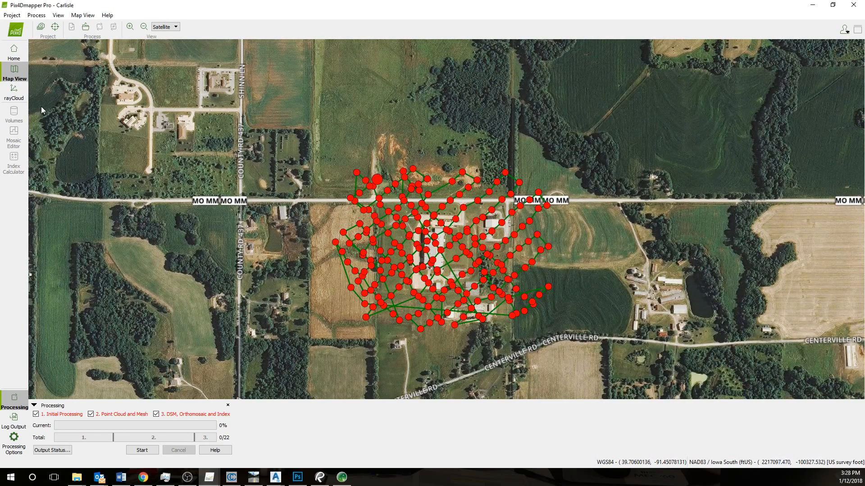
# - Switch between the image position map and the rayCloud 3D point cloud view, ending in rayCloud
pyautogui.click(13, 94)
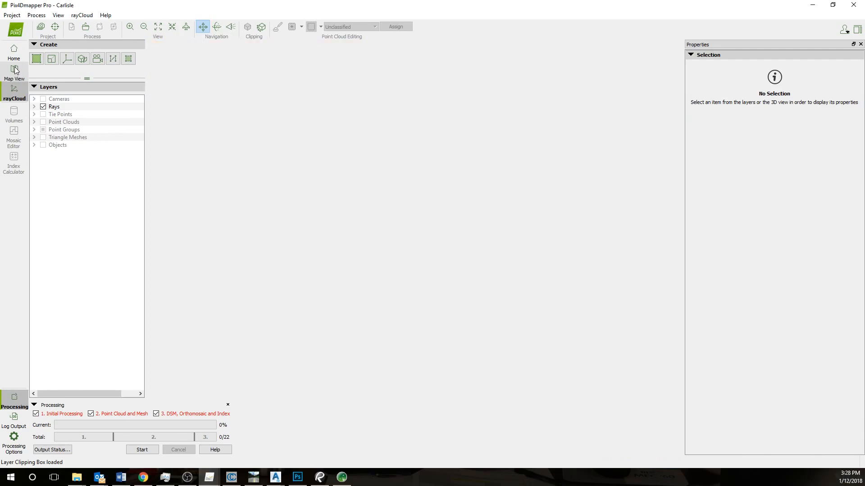
pyautogui.click(14, 72)
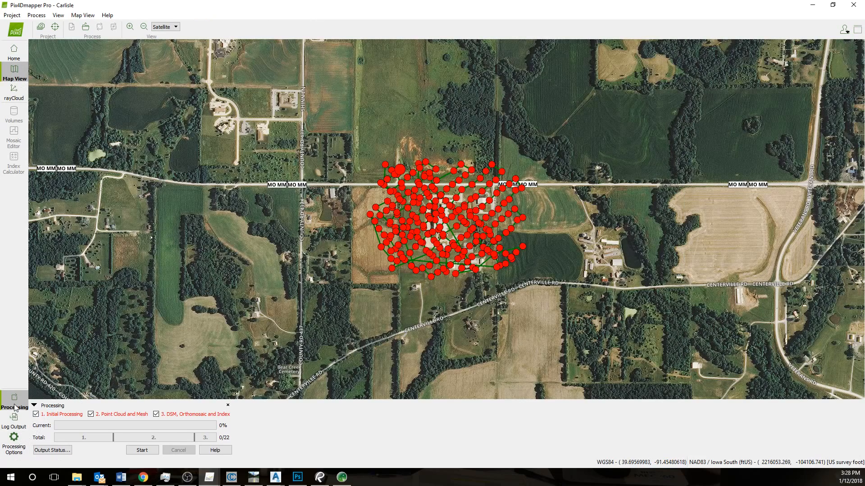
pyautogui.moveTo(107, 420)
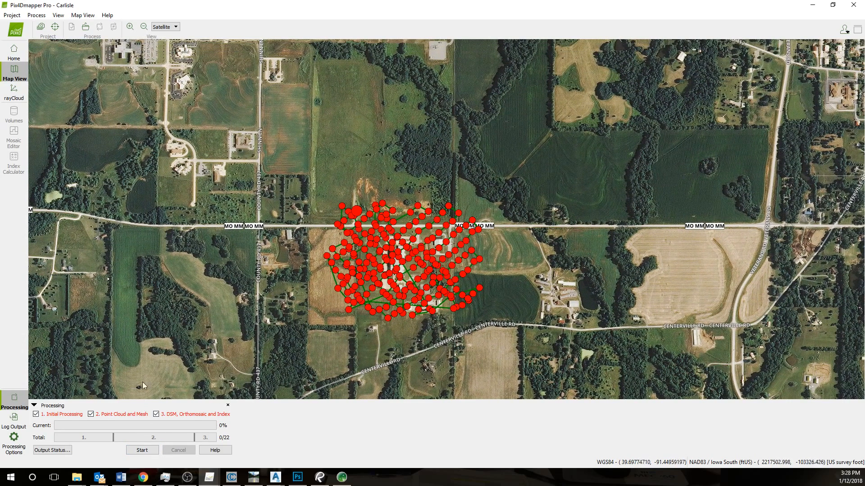
pyautogui.moveTo(286, 459)
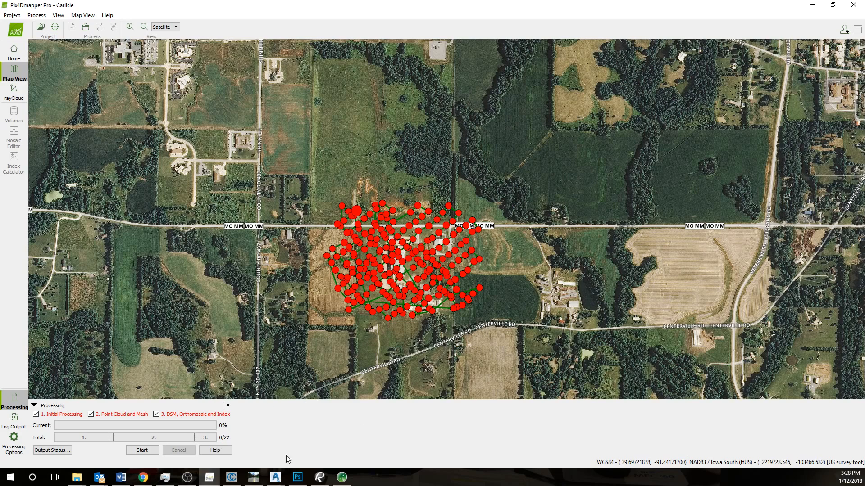
pyautogui.moveTo(14, 93)
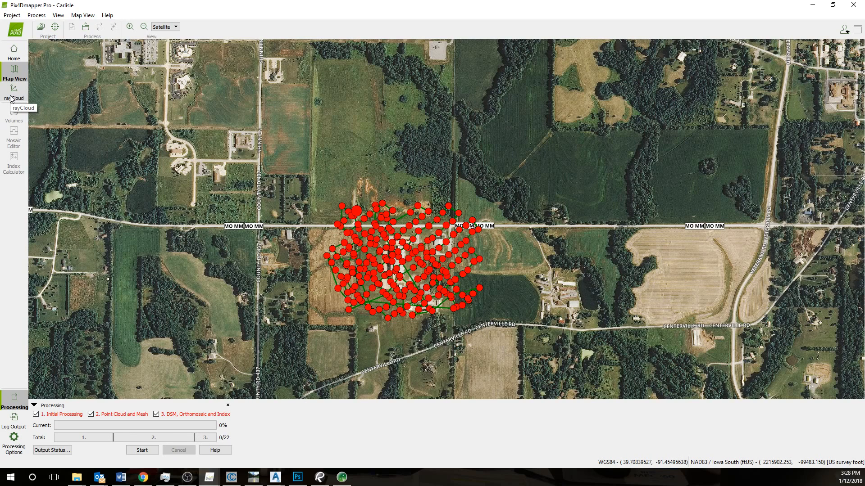
pyautogui.click(13, 94)
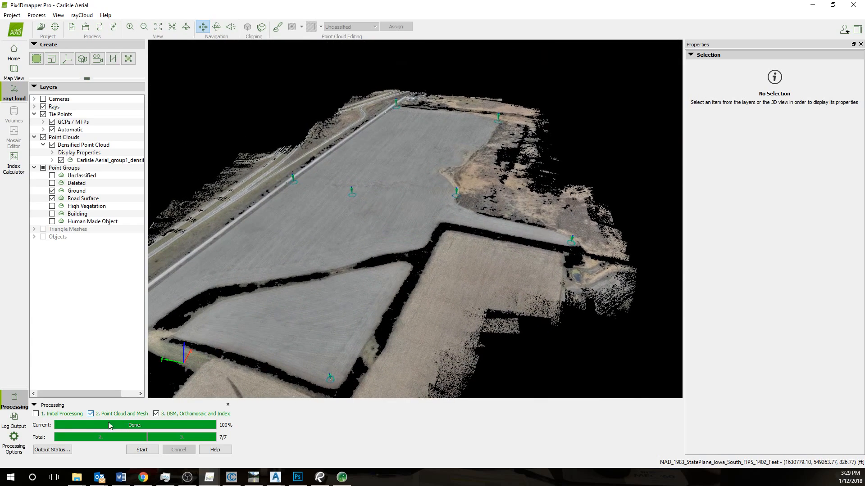
pyautogui.moveTo(36, 413)
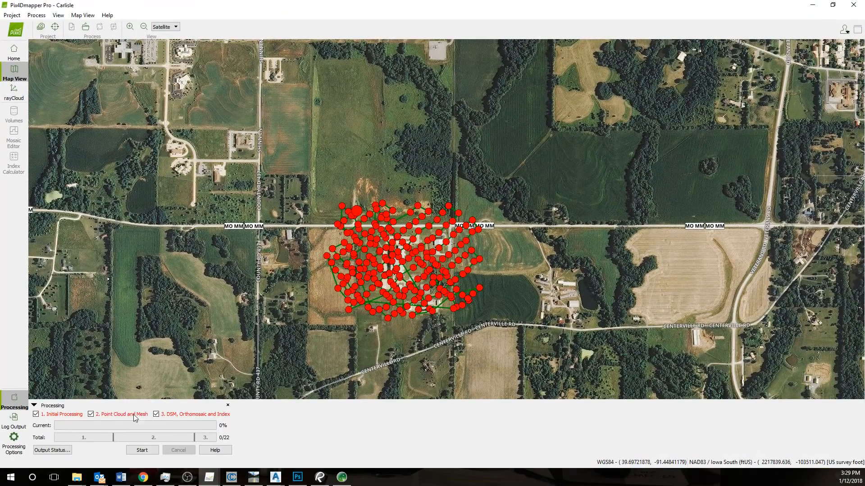
pyautogui.click(90, 414)
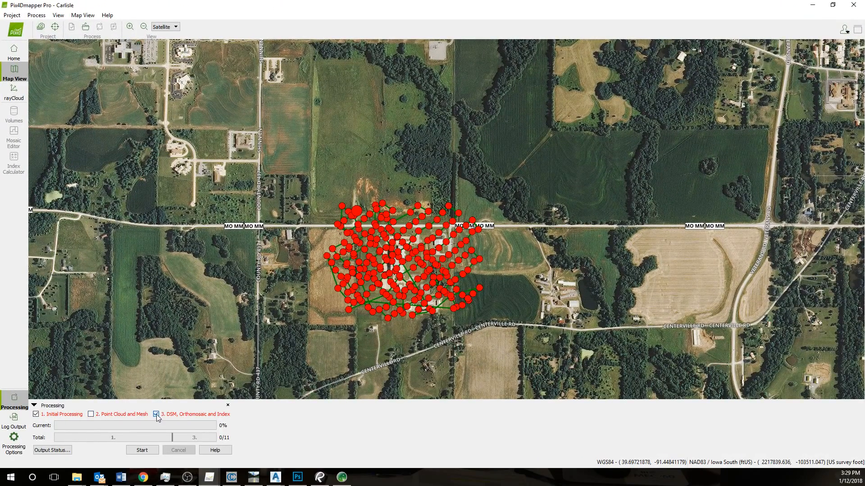
pyautogui.click(157, 414)
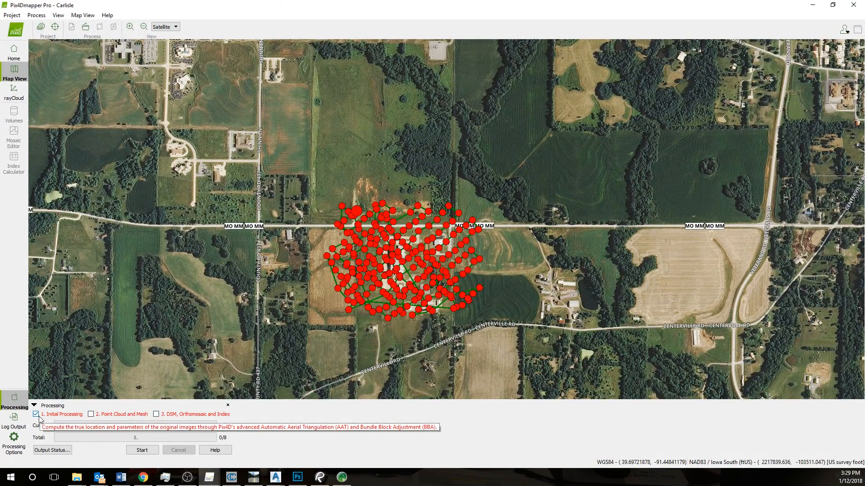
pyautogui.click(14, 93)
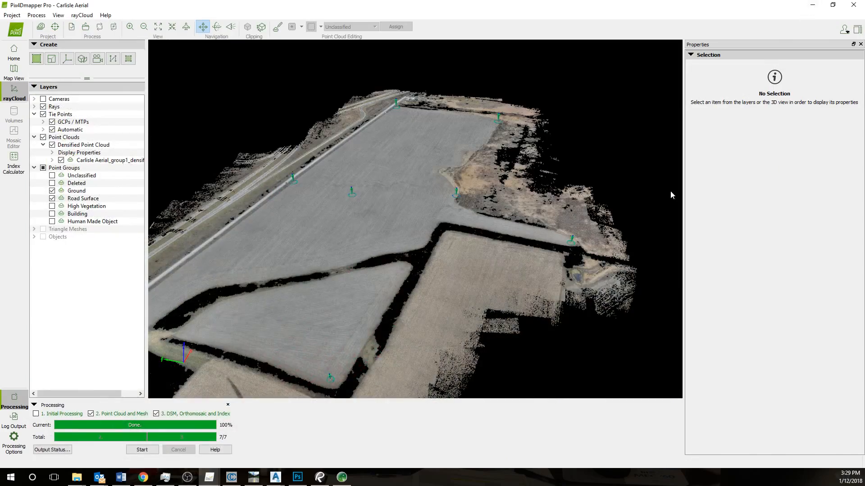
# - Select ground control point 8 and open the GCP/MTP Manager from the Project menu
pyautogui.scroll(-3)
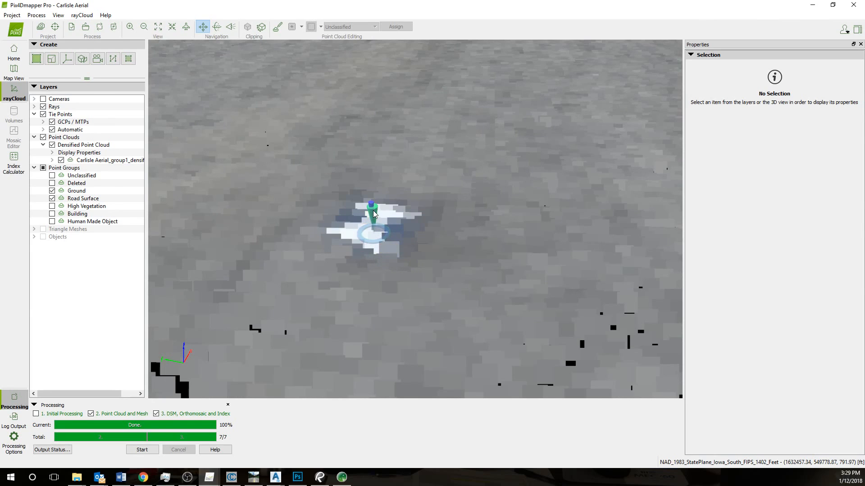
pyautogui.click(373, 215)
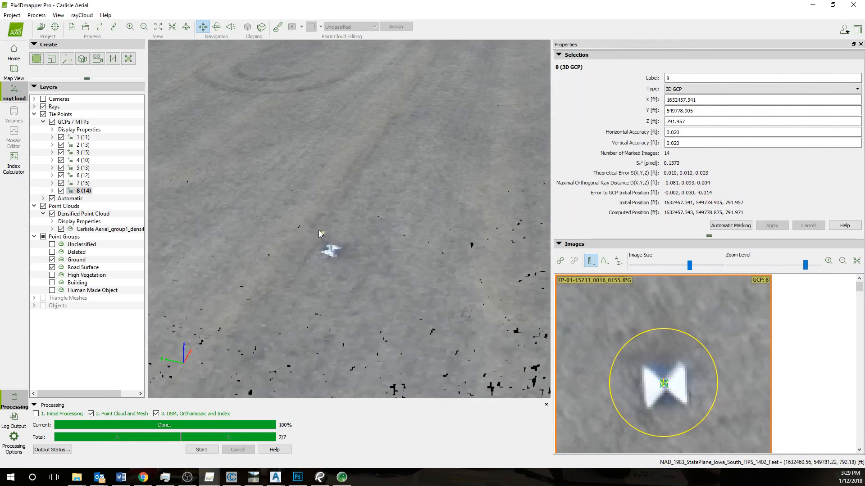
pyautogui.click(12, 15)
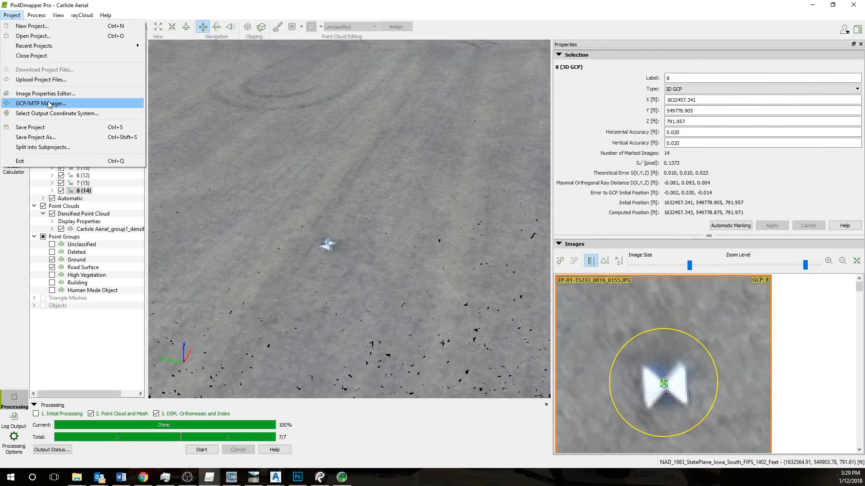
pyautogui.moveTo(42, 112)
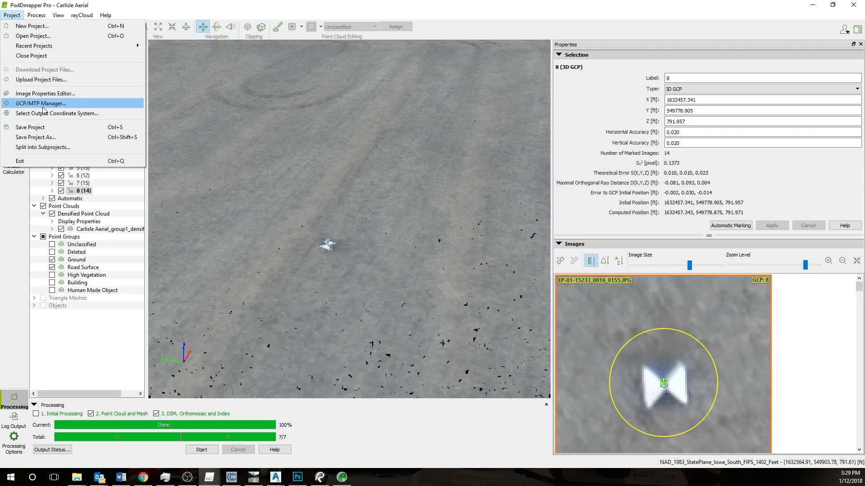
pyautogui.click(40, 102)
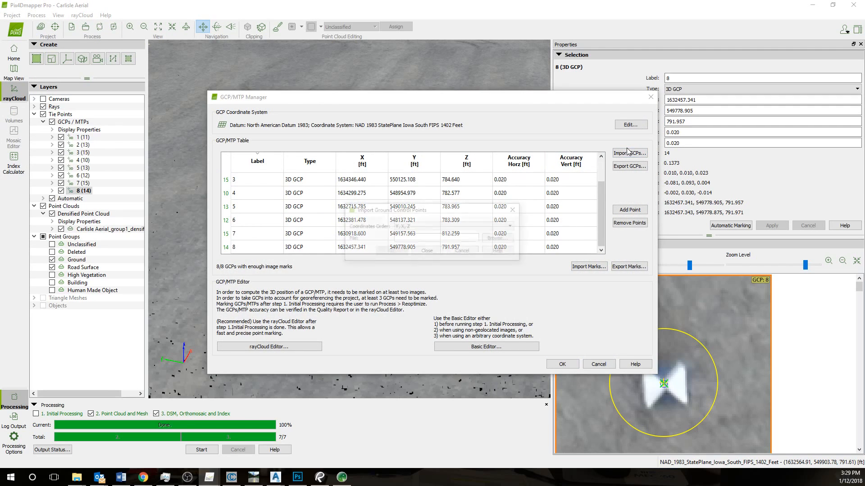
# - Start a GCP import, set coordinate order to X, Y, Z, then close without importing
pyautogui.click(629, 153)
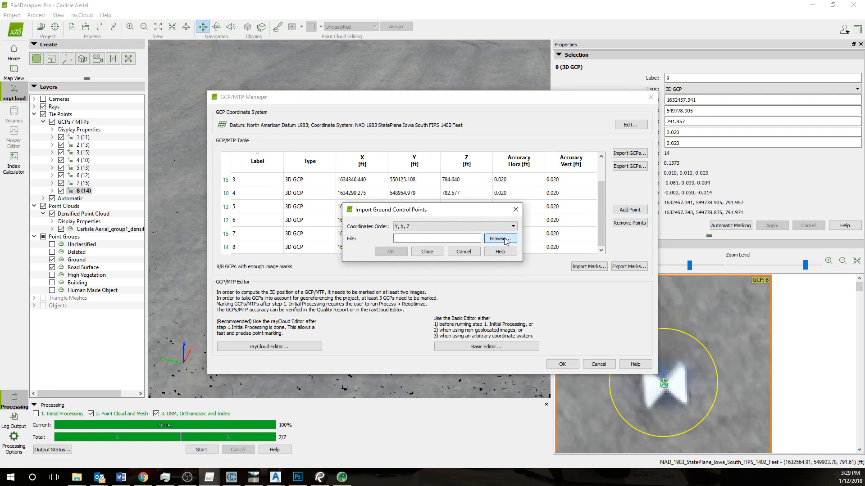
pyautogui.click(498, 238)
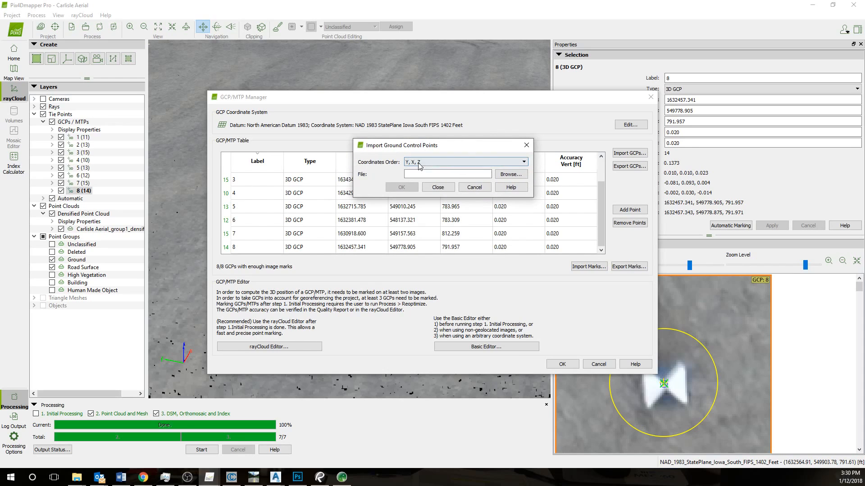
pyautogui.click(521, 161)
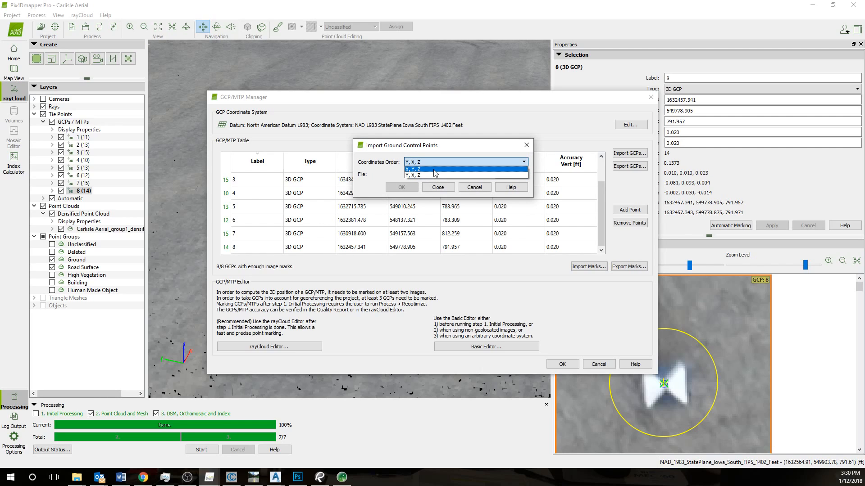
pyautogui.click(419, 161)
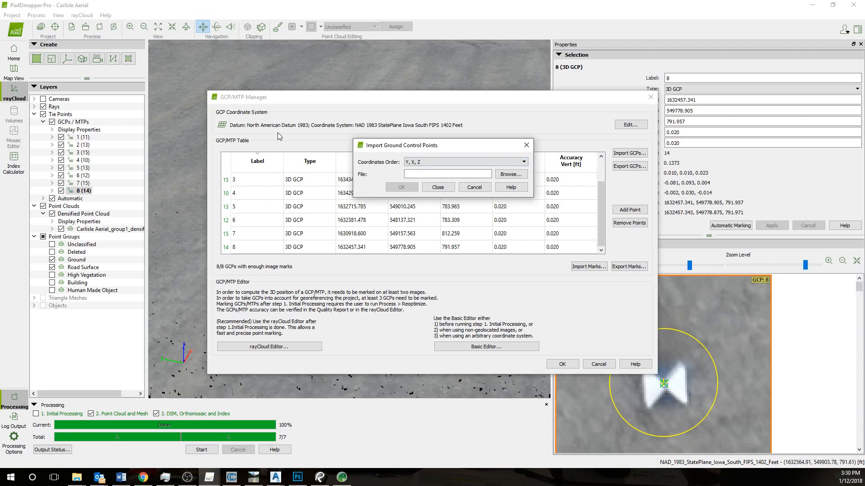
pyautogui.moveTo(302, 163)
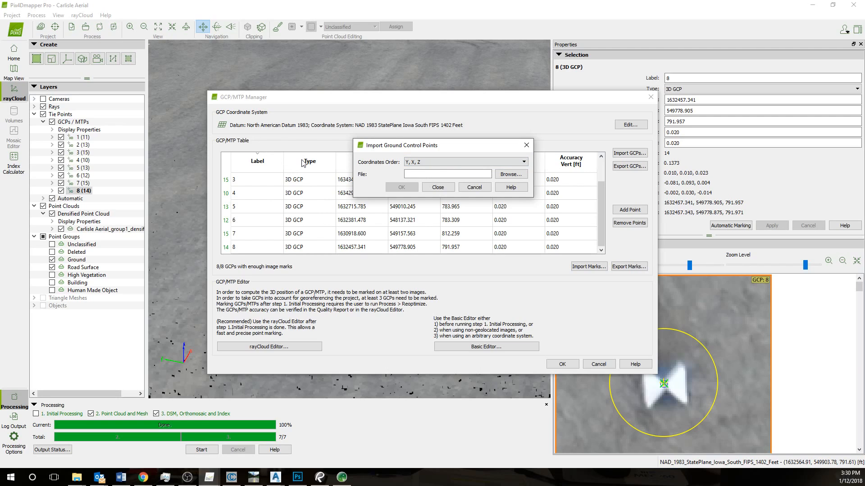
pyautogui.click(438, 188)
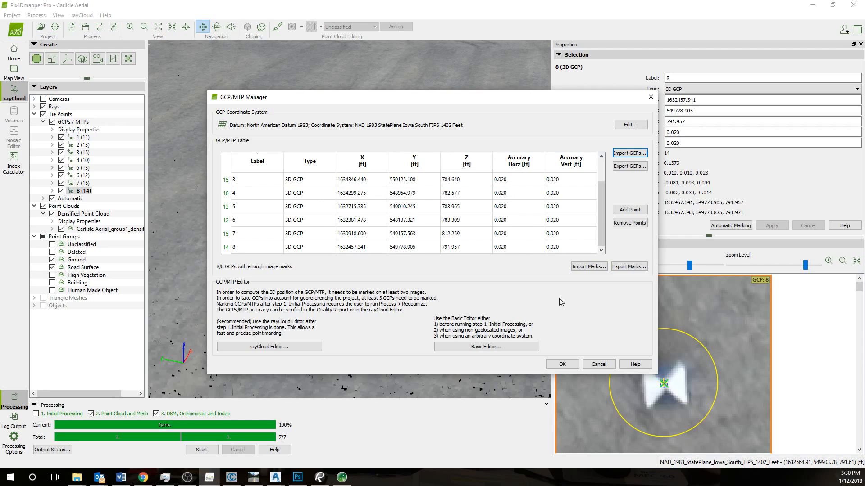
pyautogui.moveTo(441, 337)
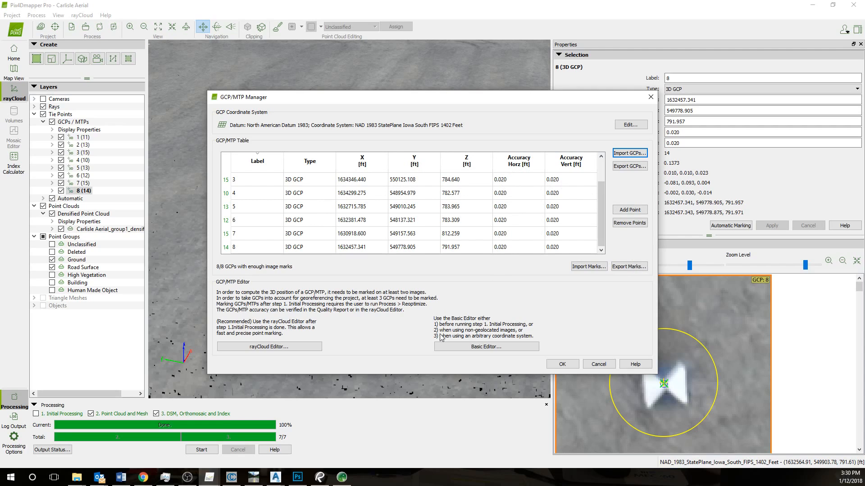
pyautogui.moveTo(269, 345)
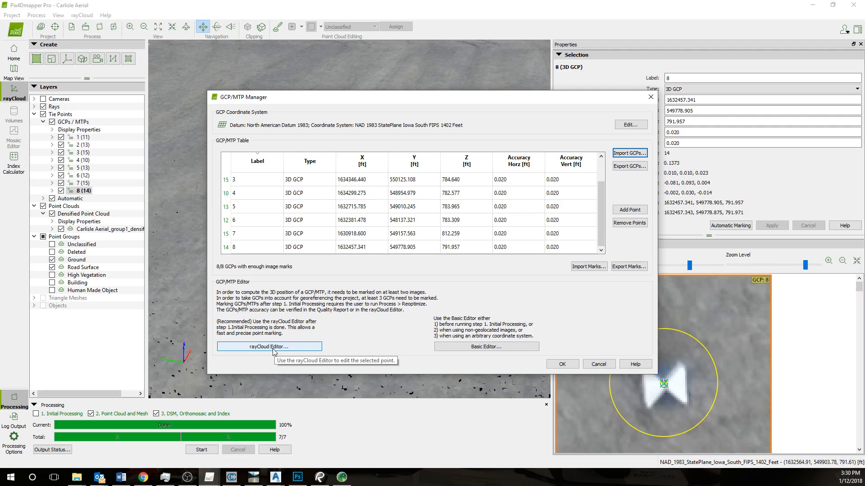
# - Switch GCP 1 to the rayCloud editor, showing its properties and 11 marked images
pyautogui.click(268, 346)
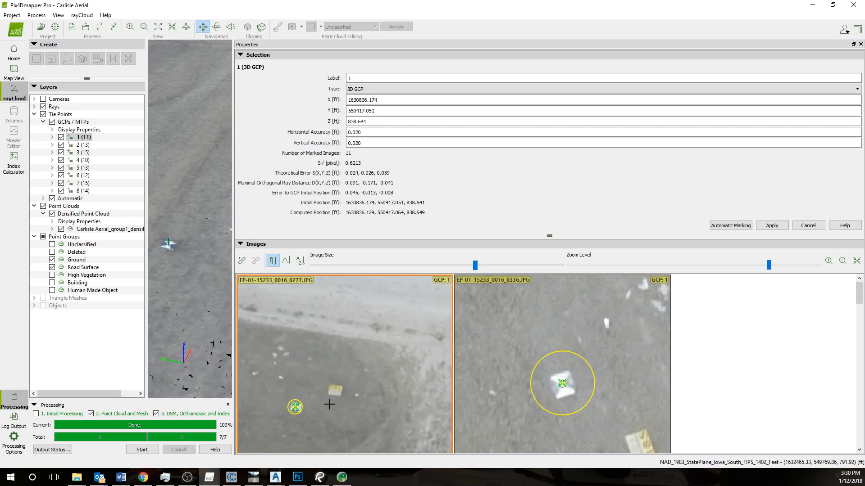
# - Re-mark GCP 1 on its target centre, then review GCP 2 and GCP 3 with its 15 marked images
pyautogui.click(358, 394)
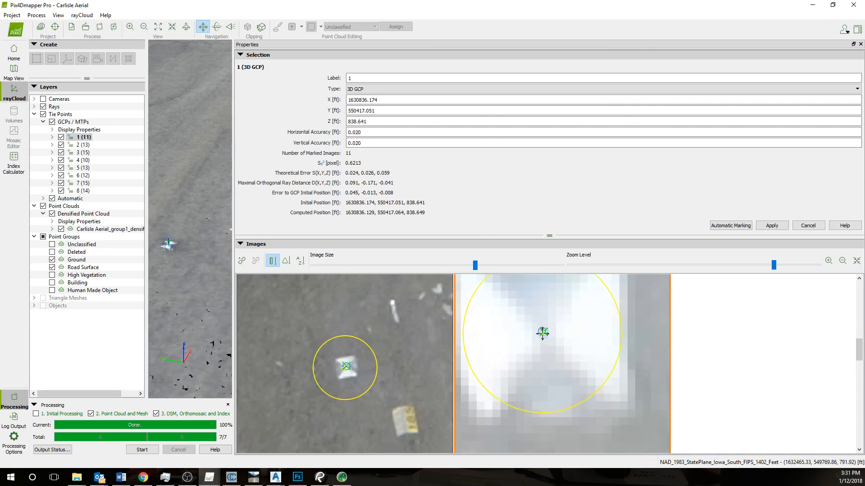
pyautogui.click(543, 331)
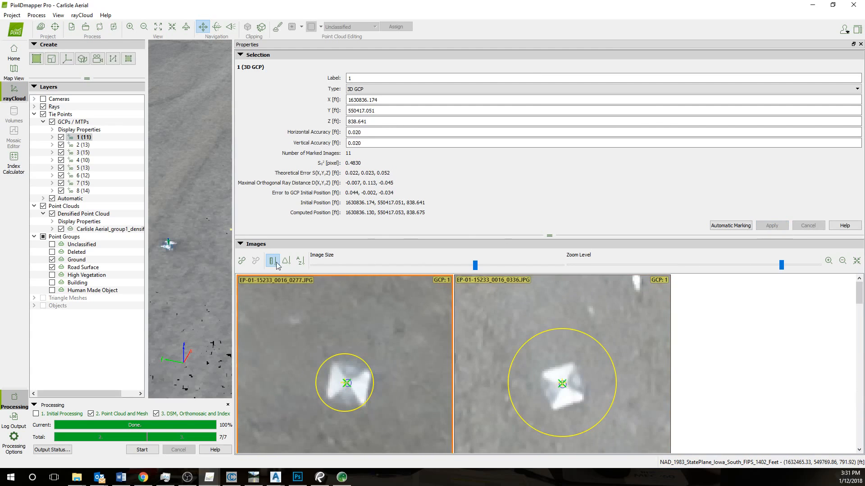
pyautogui.click(81, 144)
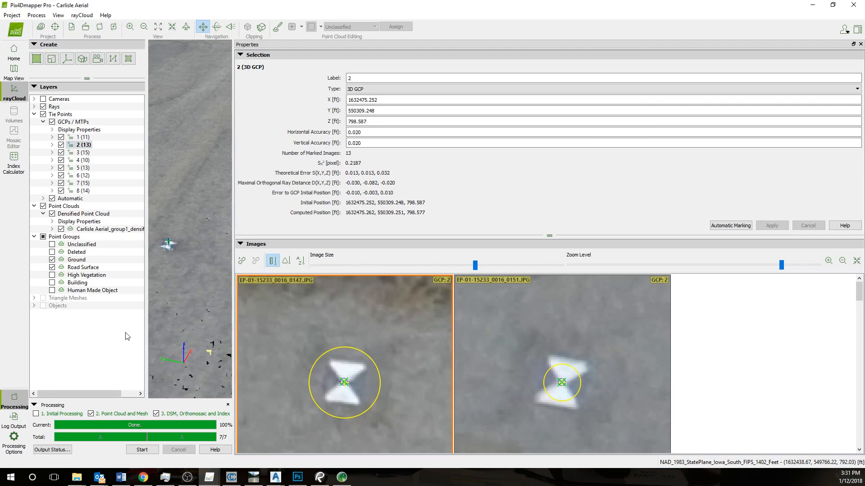
pyautogui.click(82, 152)
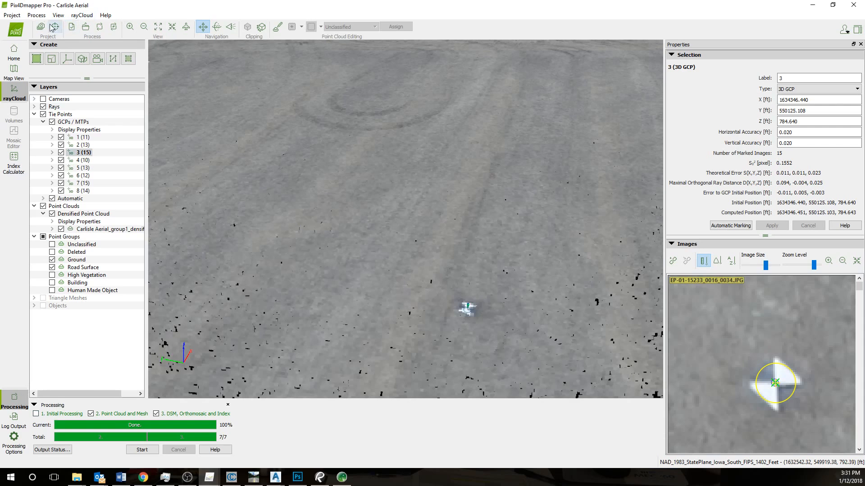
# - Browse the Project and Process menus past Rematch and Optimize, ending on the Carlisle Aerial Quality Report
pyautogui.click(12, 15)
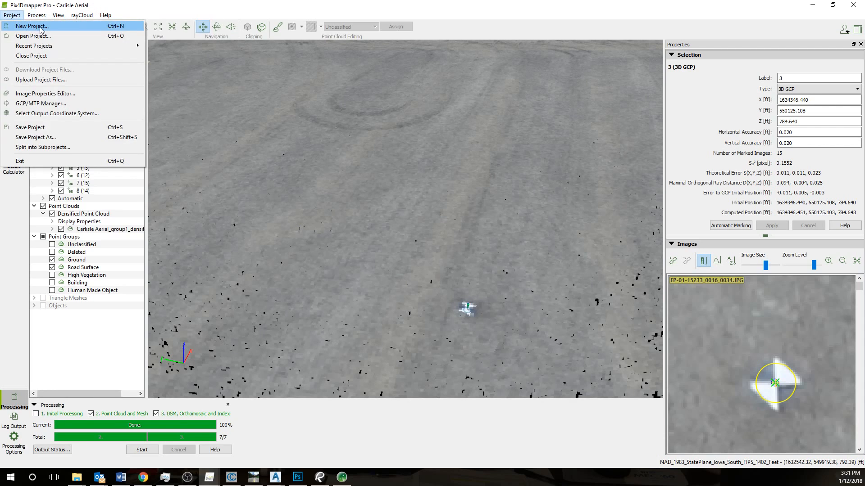
pyautogui.click(36, 15)
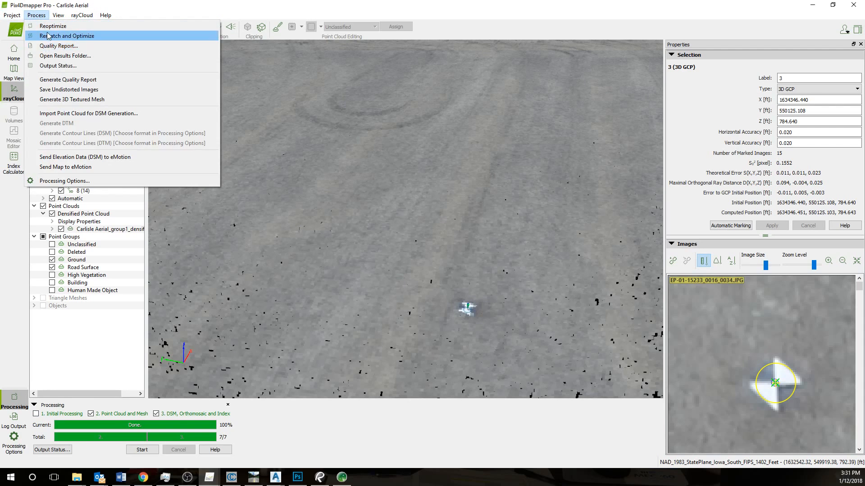
pyautogui.moveTo(441, 314)
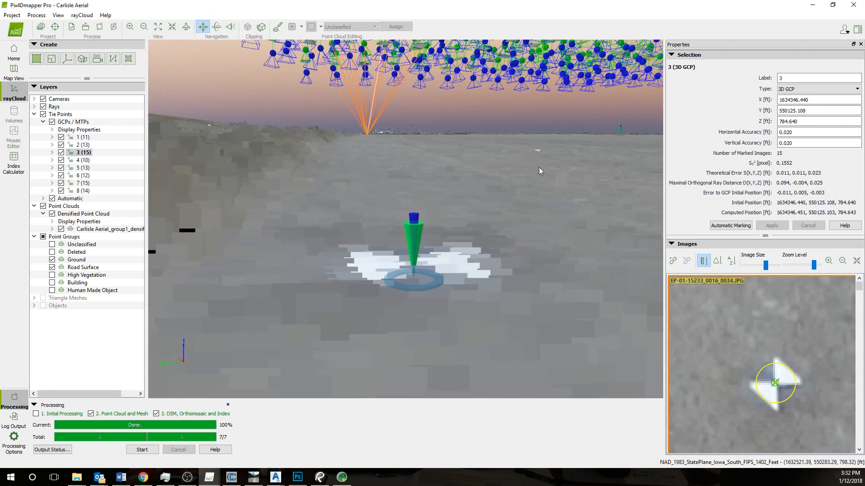
pyautogui.click(36, 15)
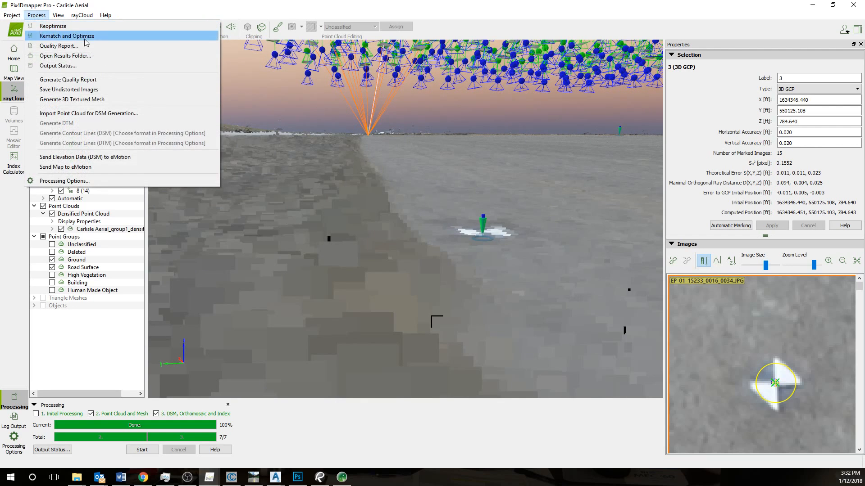
pyautogui.click(58, 46)
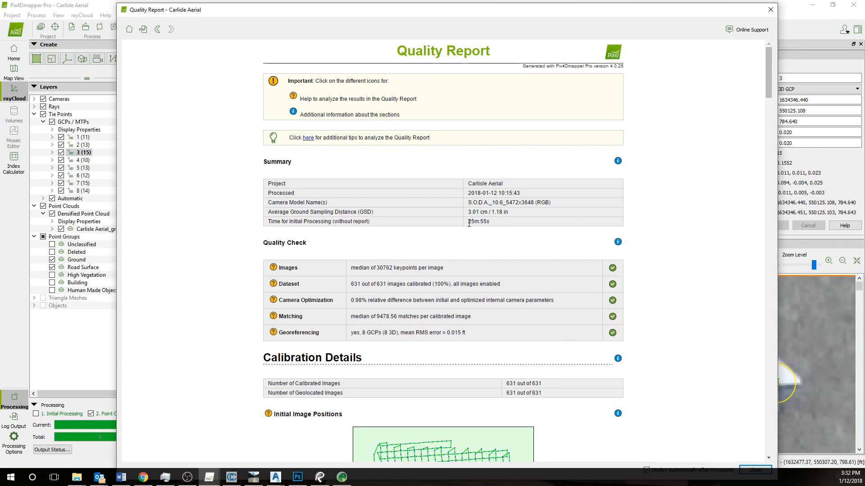
# - Highlight the 3.01 cm / 1.18 in GSD and the 100% calibrated-images line in the Quality Report
pyautogui.doubleClick(487, 211)
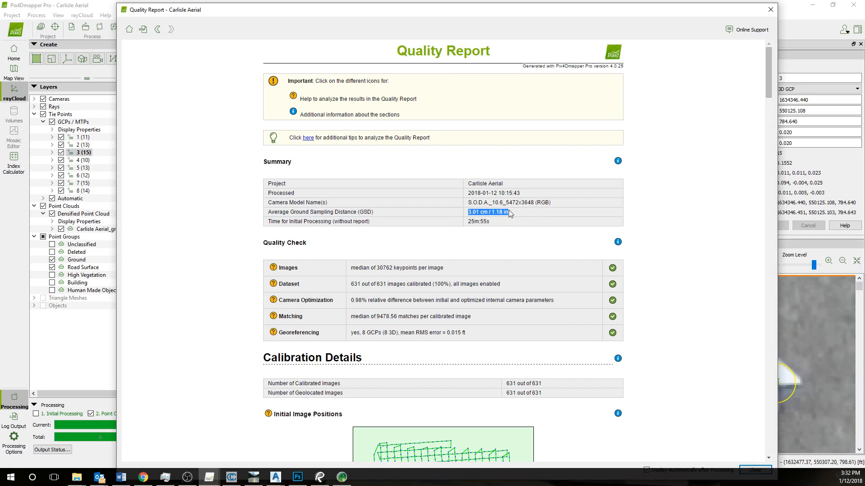
pyautogui.moveTo(394, 350)
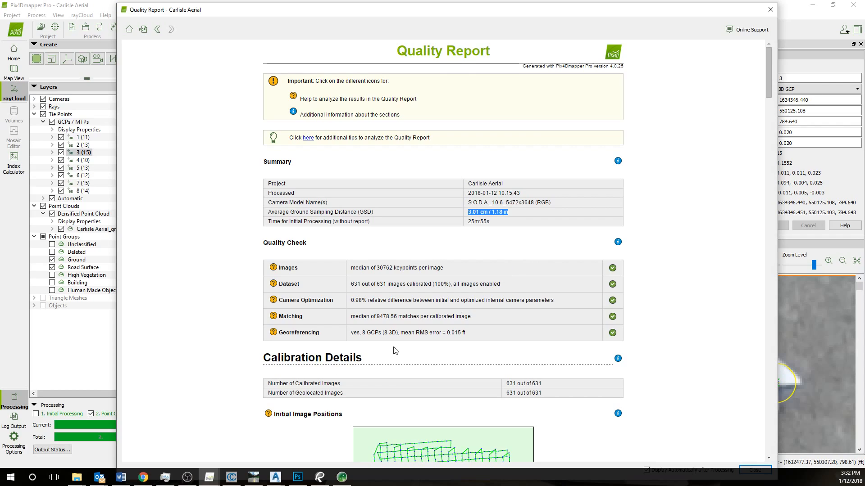
pyautogui.moveTo(353, 291)
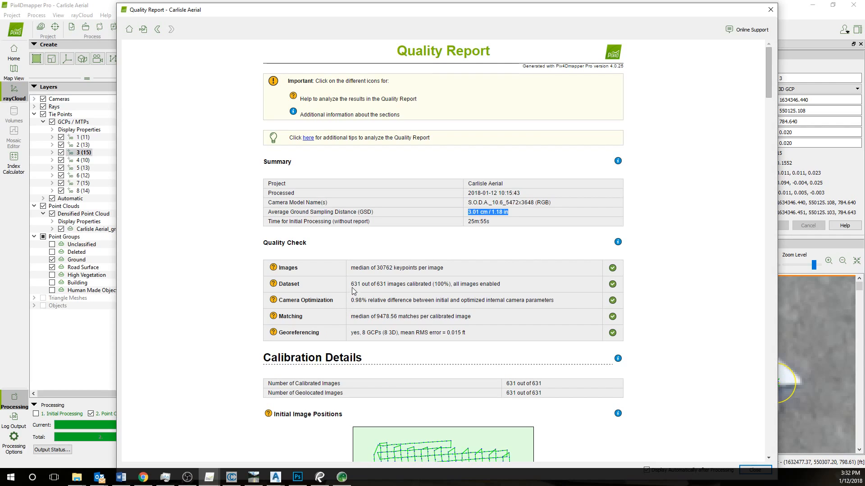
pyautogui.doubleClick(368, 283)
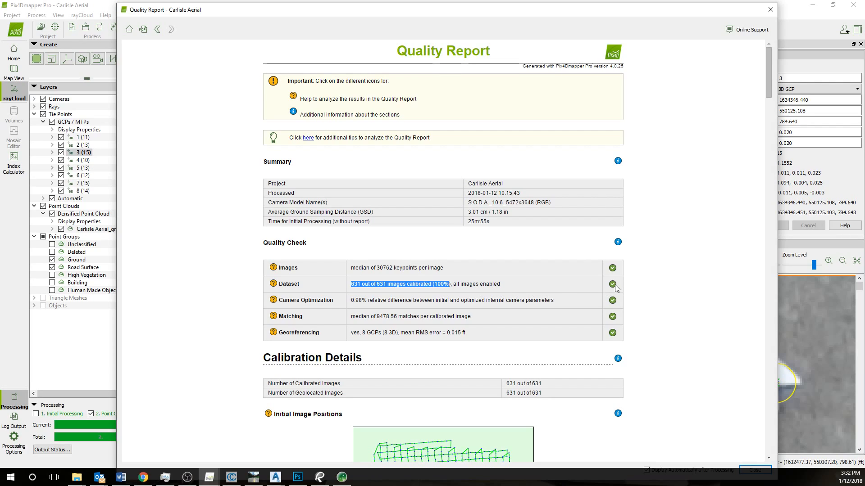
pyautogui.moveTo(272, 286)
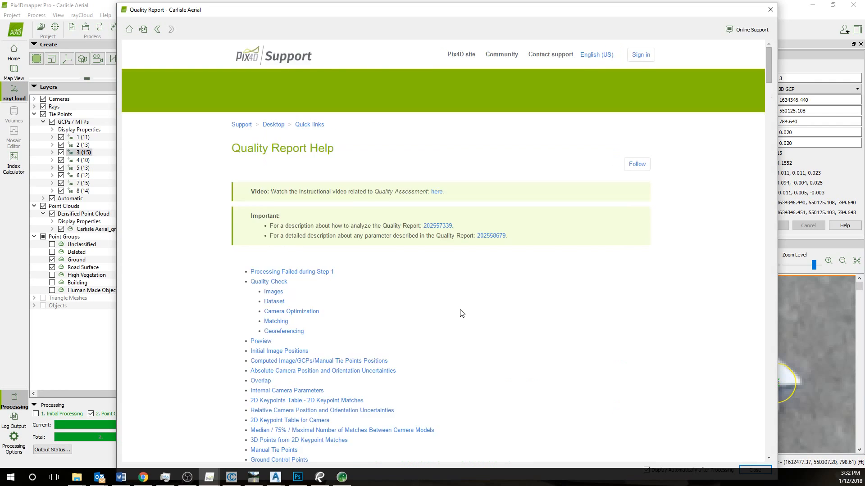
# - Read the Dataset calibration help, return to the report and reach the 2D Keypoints Table
pyautogui.scroll(-3)
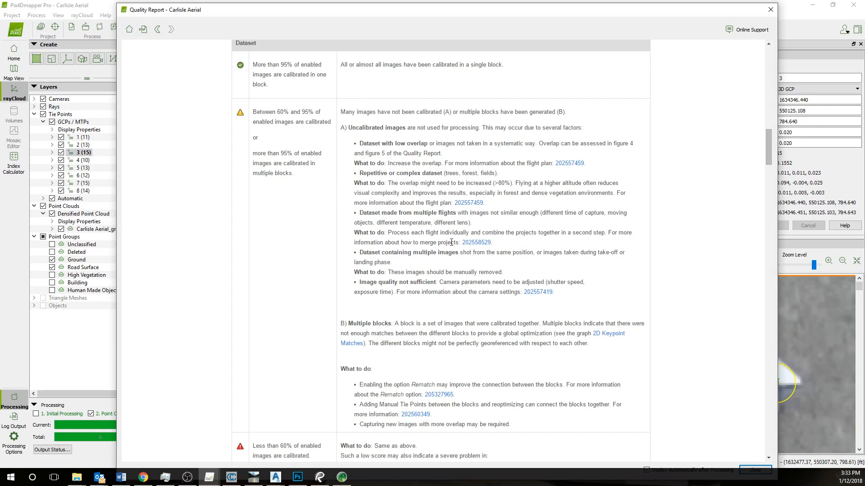
pyautogui.moveTo(234, 77)
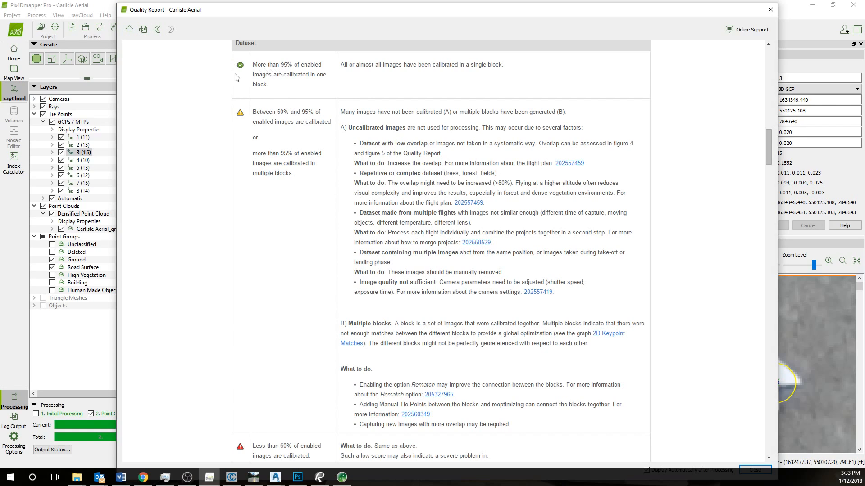
pyautogui.click(158, 28)
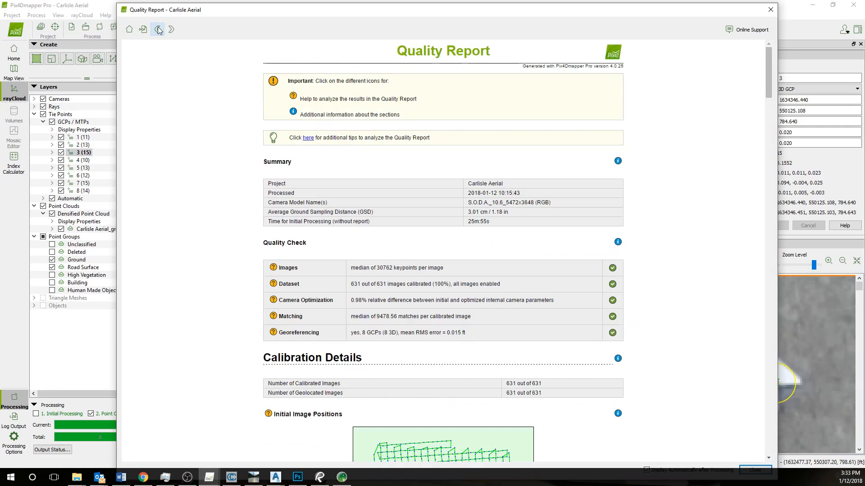
pyautogui.moveTo(377, 323)
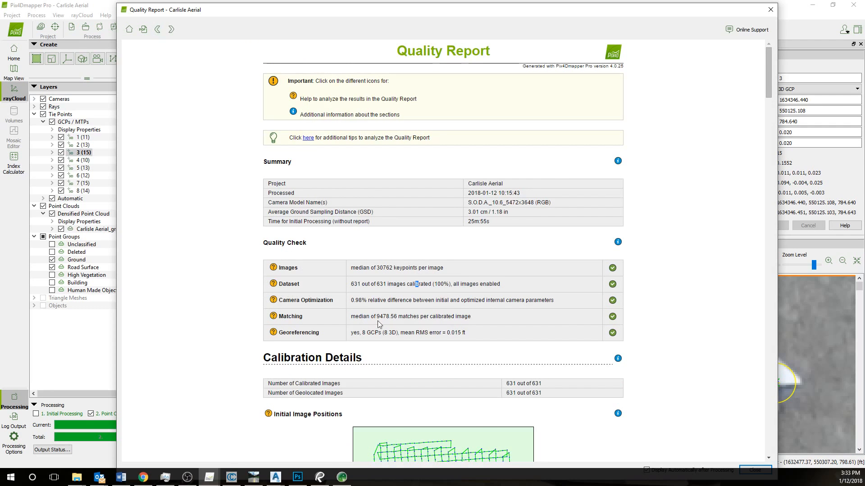
pyautogui.scroll(-3)
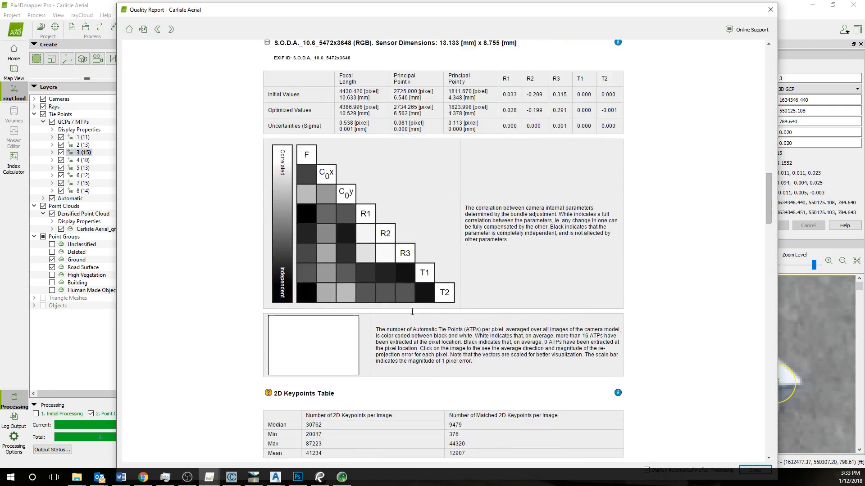
# - Review the Ground Control Points error table, then close the Quality Report back to GCP 3
pyautogui.scroll(-3)
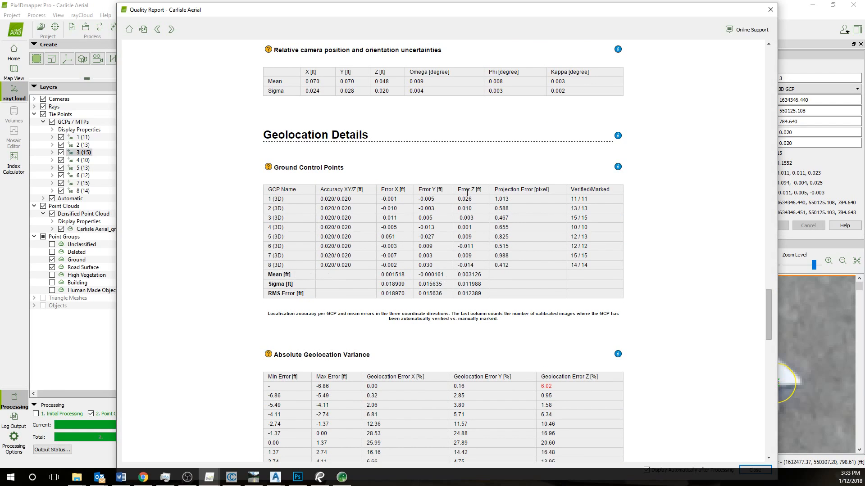
pyautogui.moveTo(272, 264)
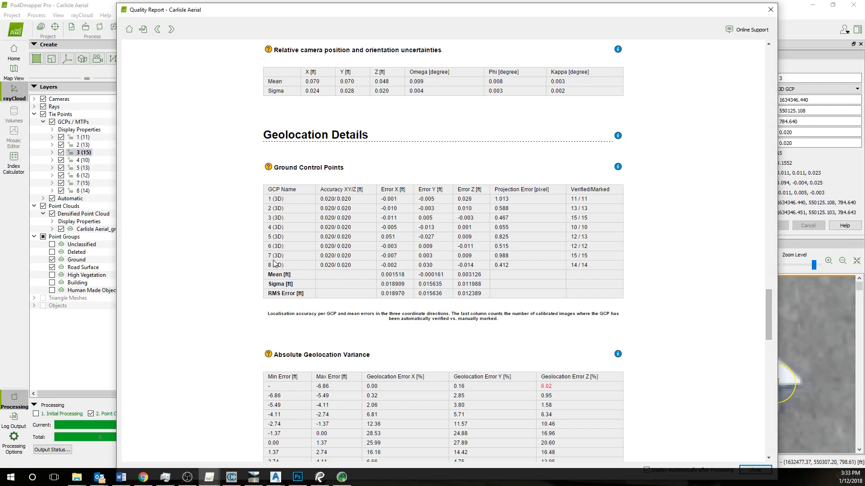
pyautogui.moveTo(329, 283)
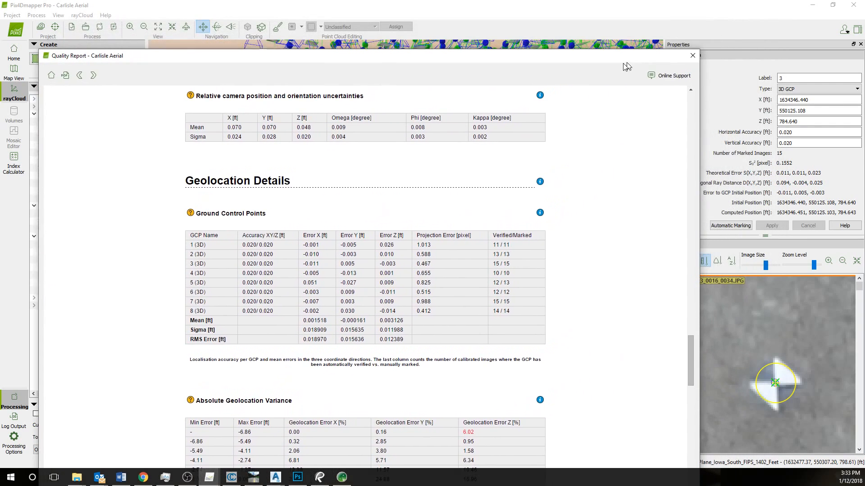
pyautogui.click(693, 54)
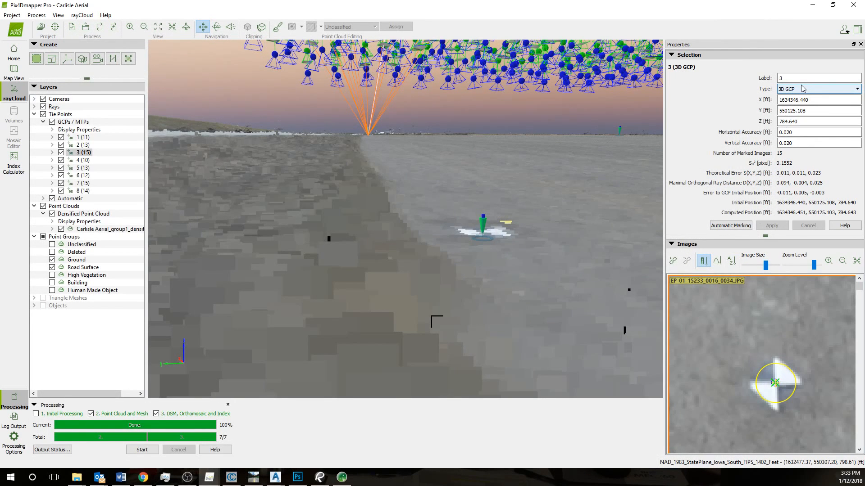
pyautogui.click(81, 137)
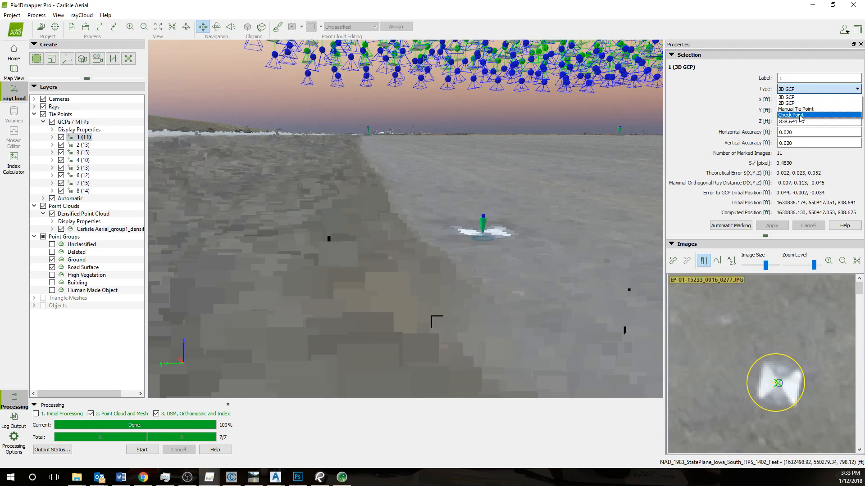
pyautogui.click(791, 115)
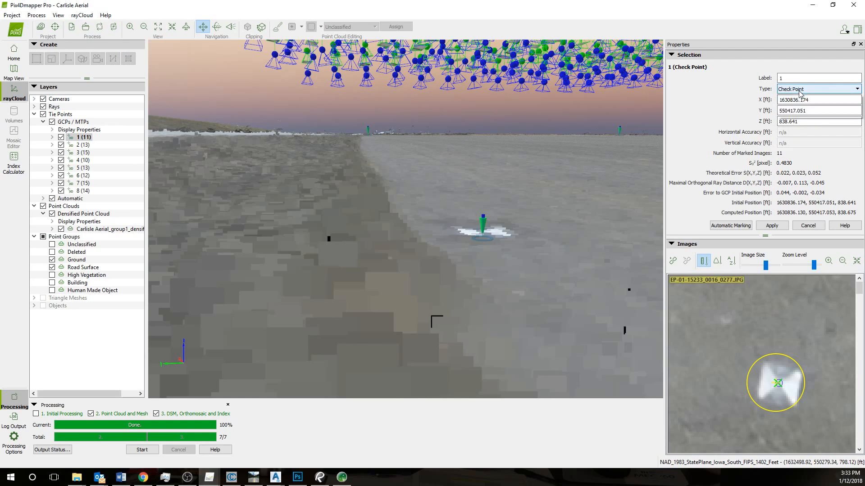
pyautogui.click(817, 90)
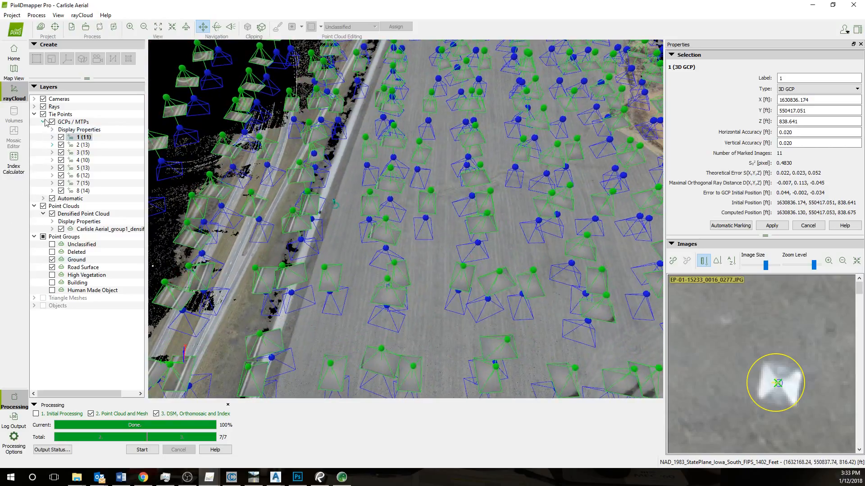
# - Hide High Vegetation, Building and Human Made Object points, leaving Ground and Road Surface visible
pyautogui.click(34, 114)
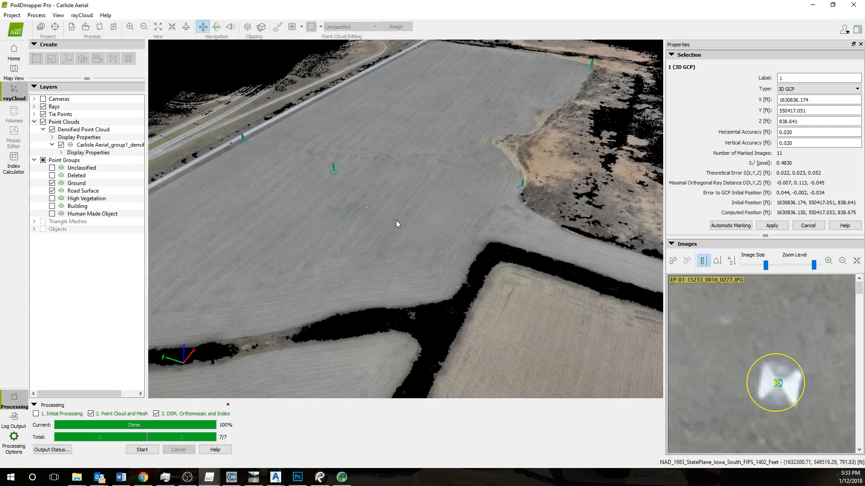
pyautogui.click(33, 114)
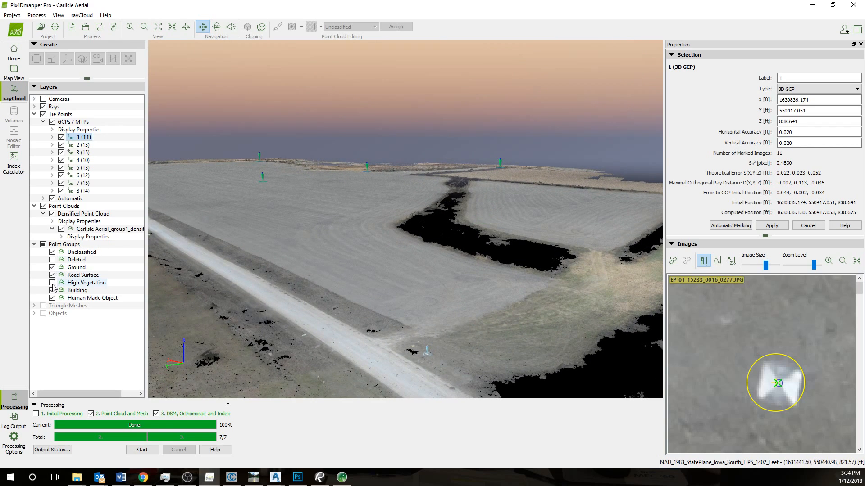
pyautogui.click(52, 253)
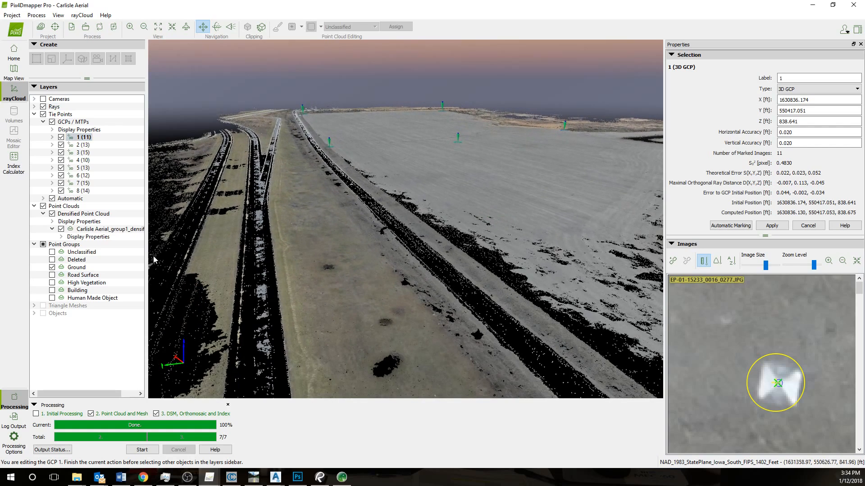
pyautogui.click(52, 274)
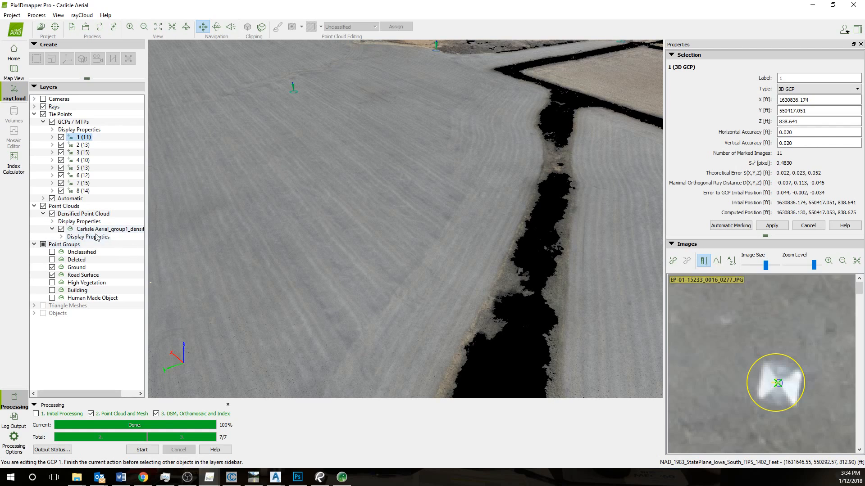
pyautogui.click(51, 229)
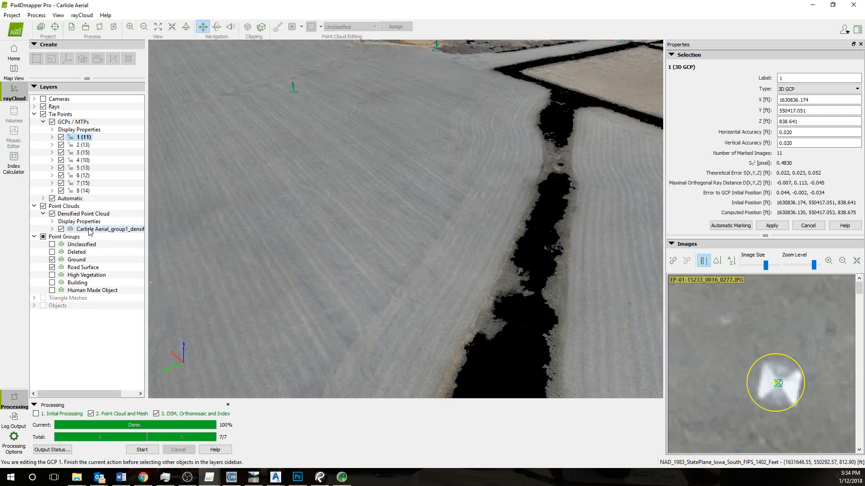
pyautogui.click(52, 228)
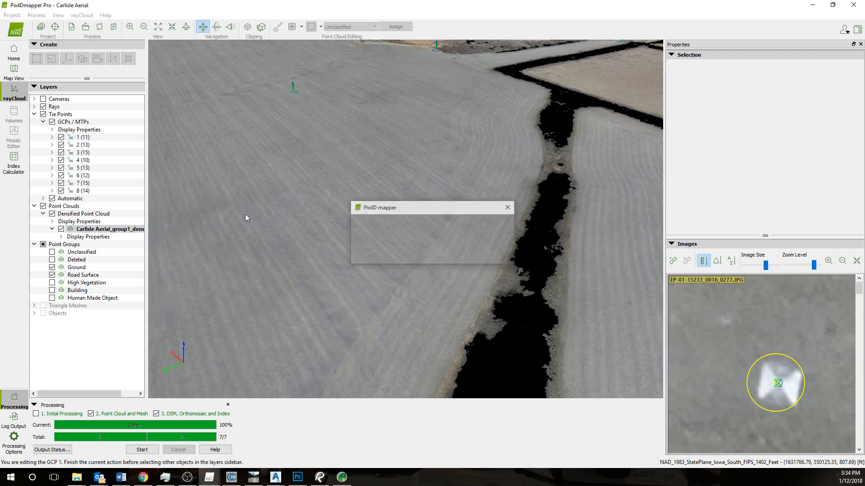
# - Export the point cloud as LAS, saving the project first, with only Ground and Road Surface groups ticked
pyautogui.rightClick(109, 229)
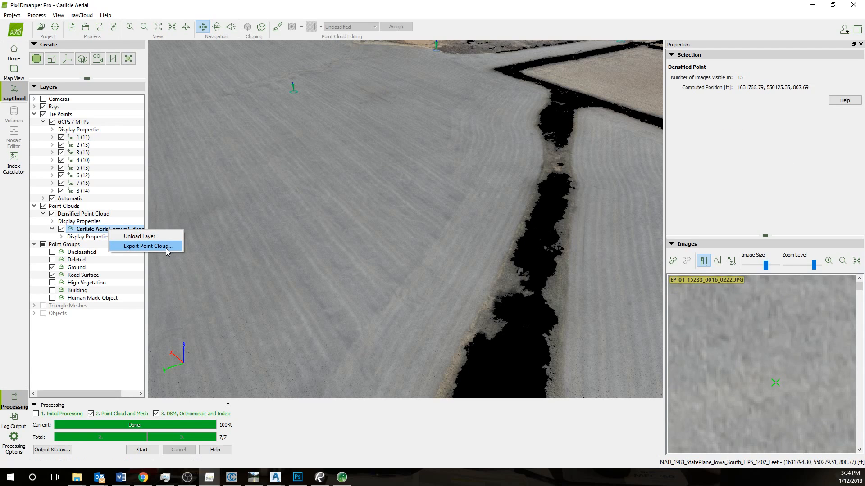
pyautogui.click(146, 246)
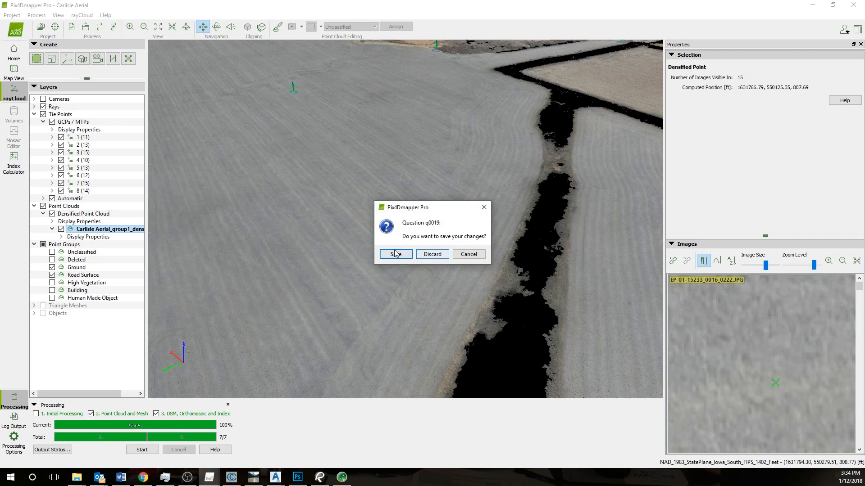
pyautogui.click(394, 254)
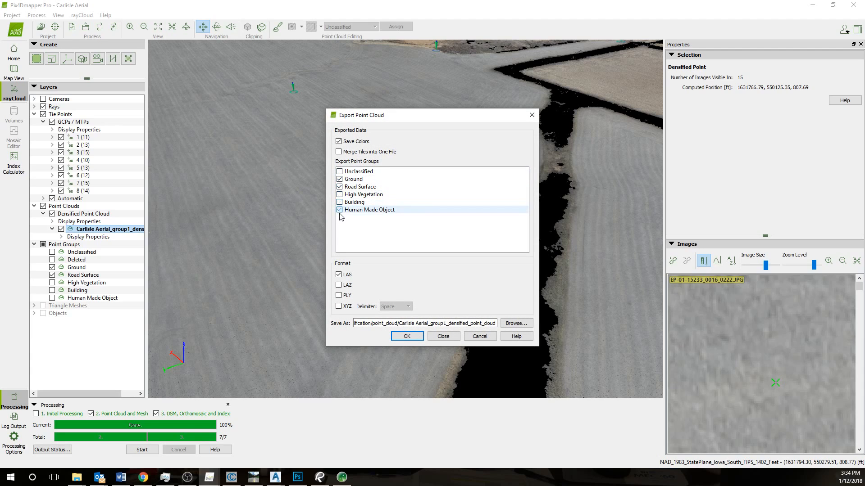
pyautogui.click(339, 210)
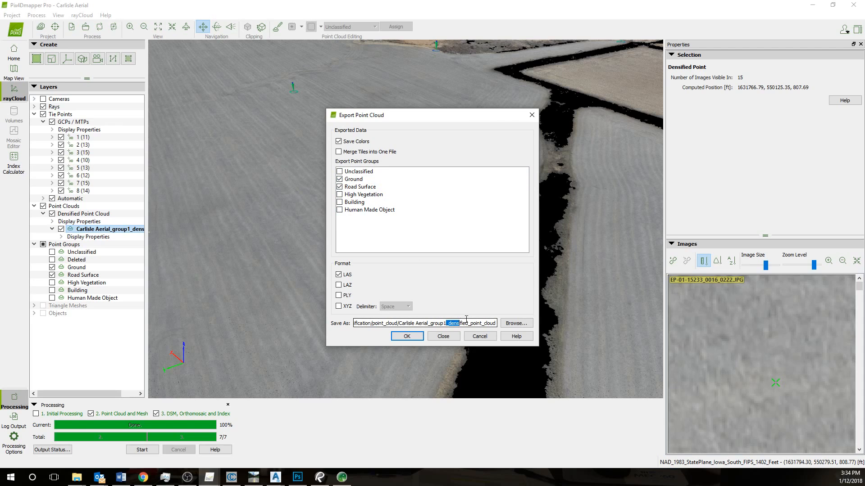